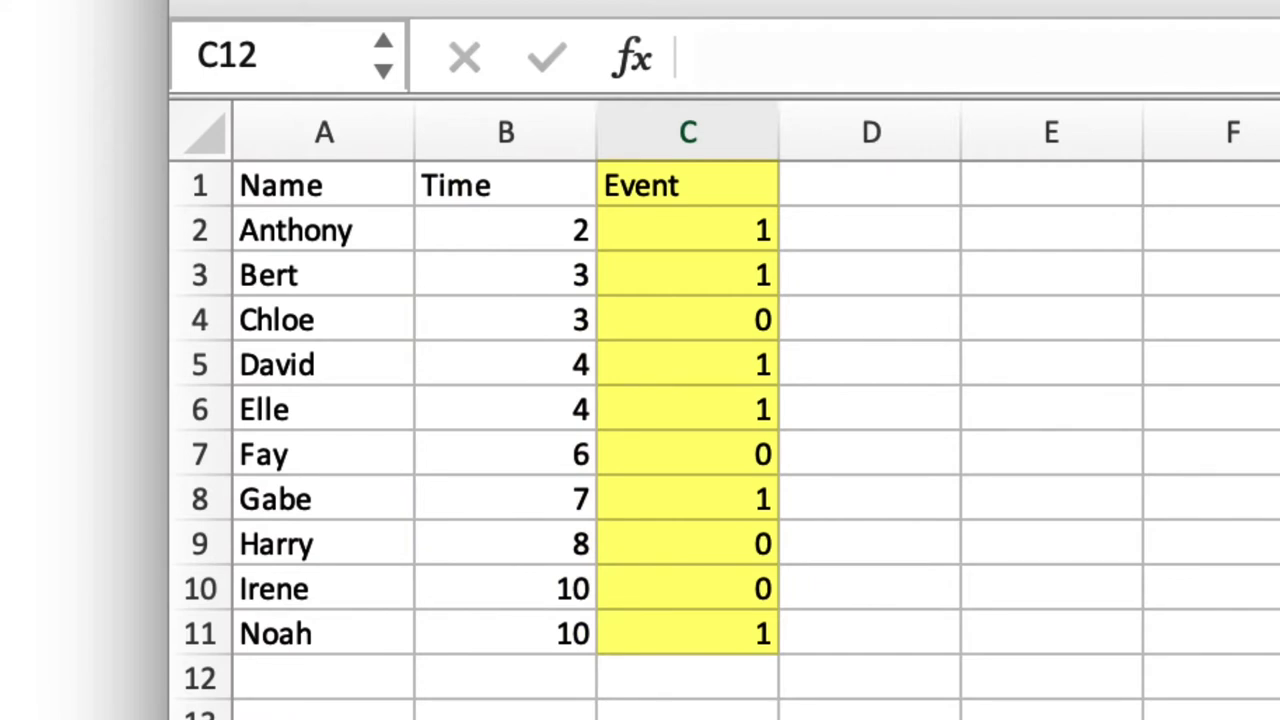
Head column D as Material and enter composite for Anthony, then begin the next material entry.
click(688, 676)
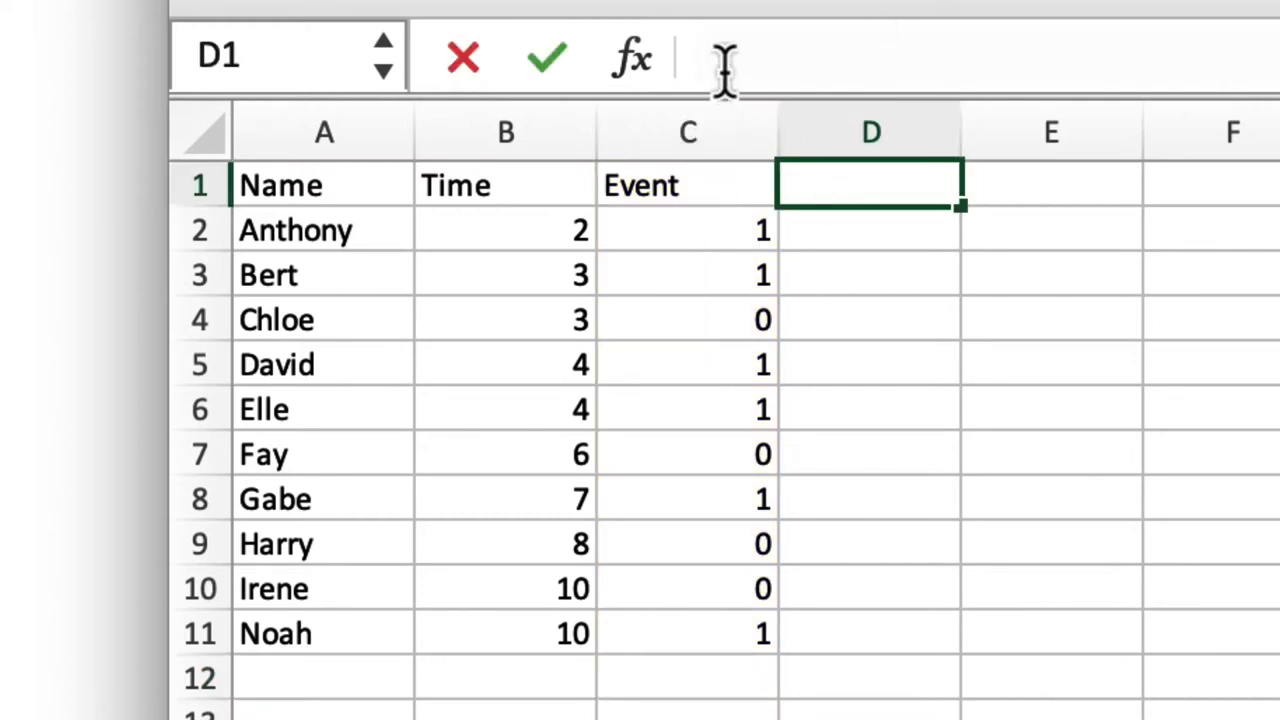
text(Ma)
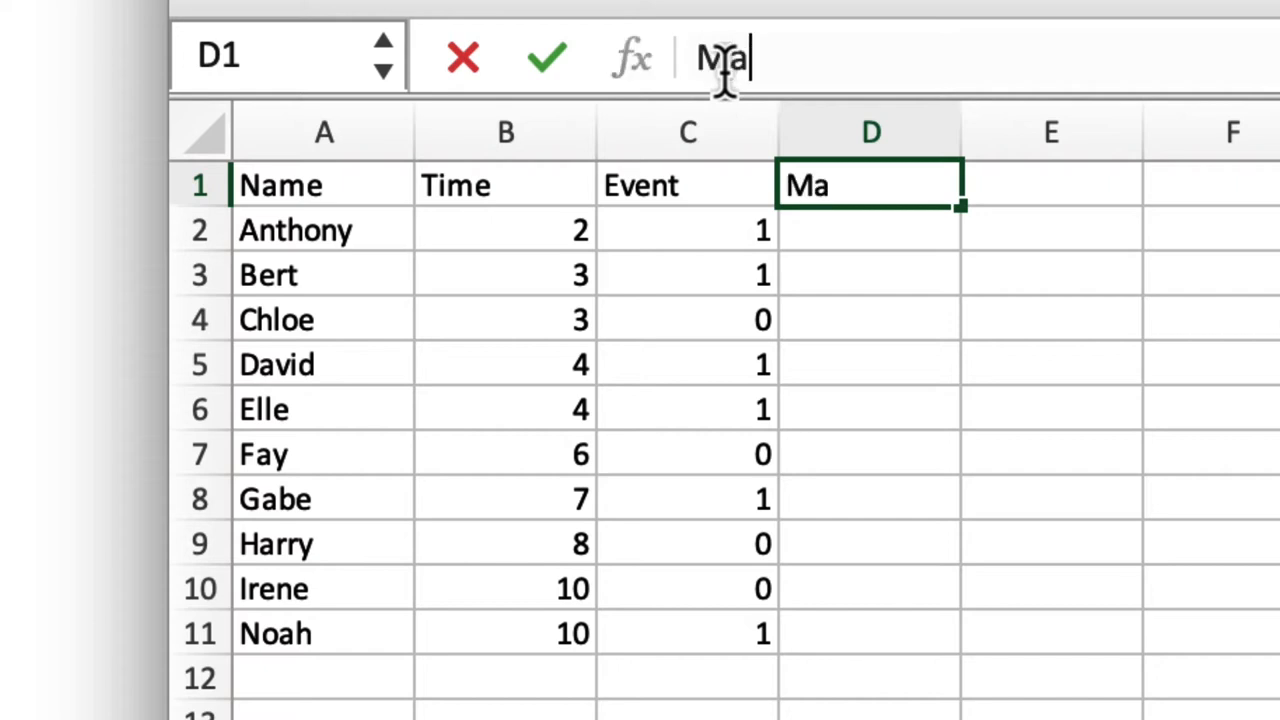
key(enter)
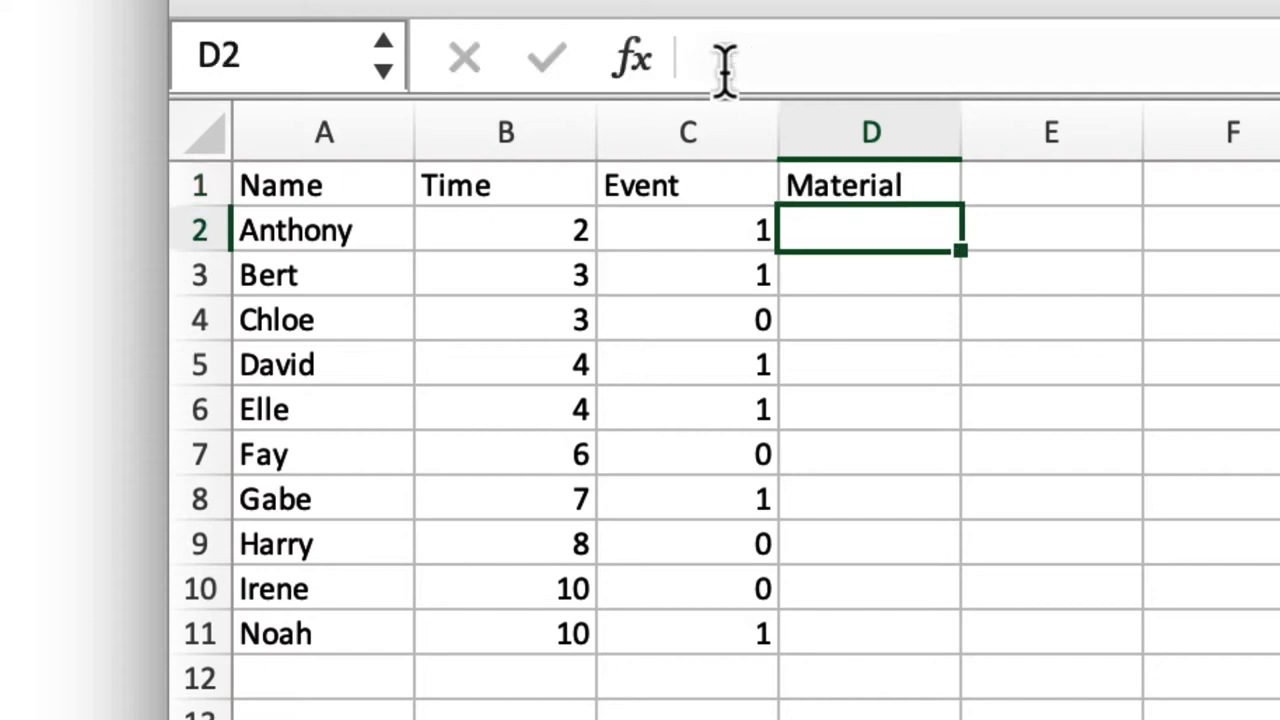
text(composite)
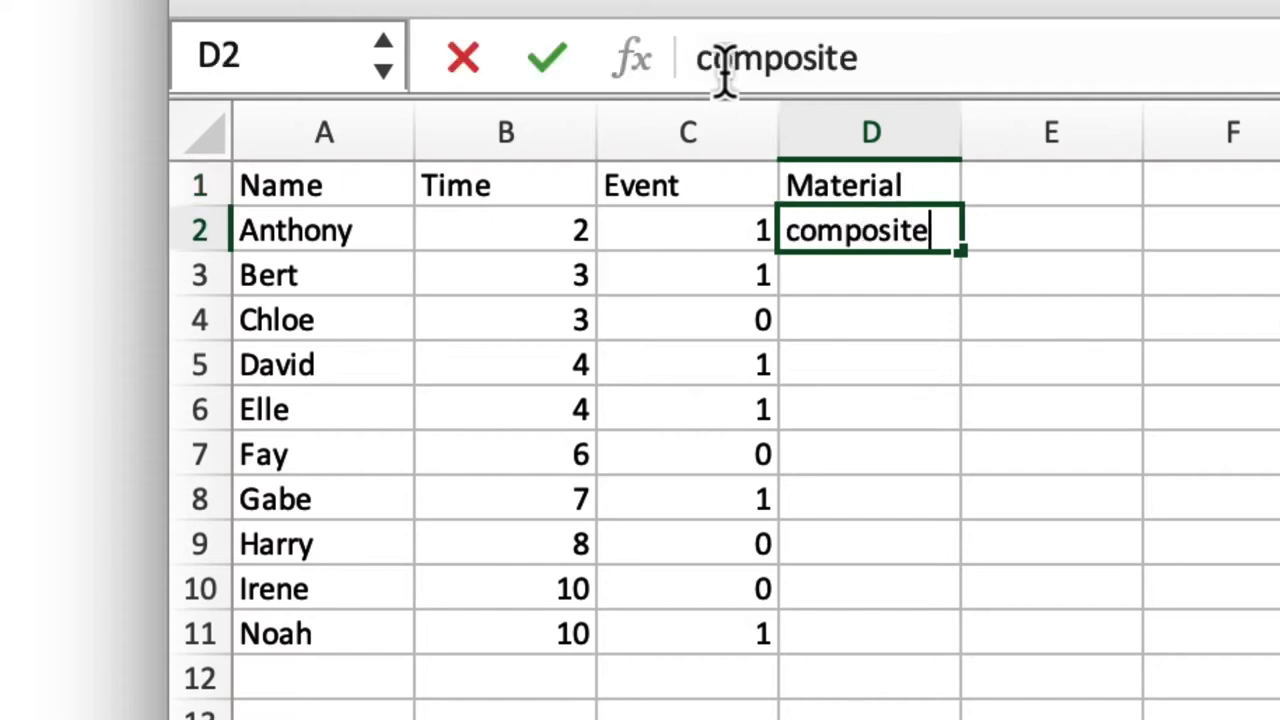
key(Return)
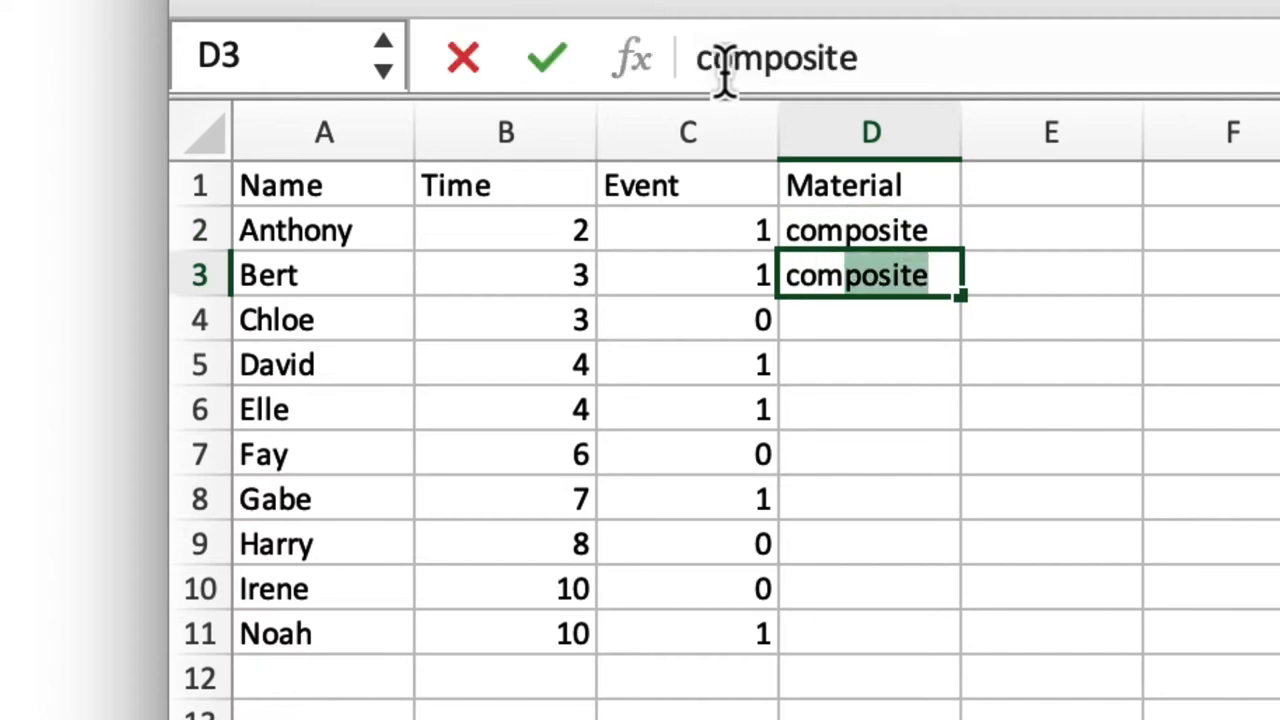
text(cerami)
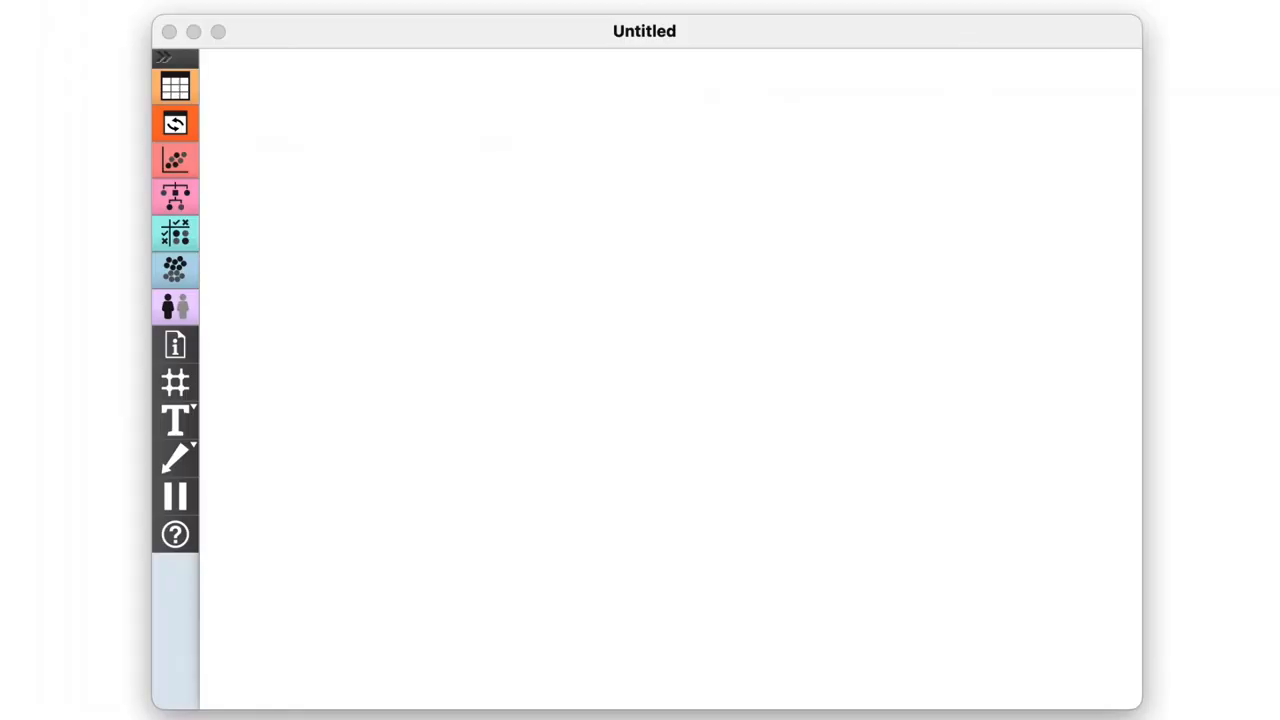
mouse_move(260, 224)
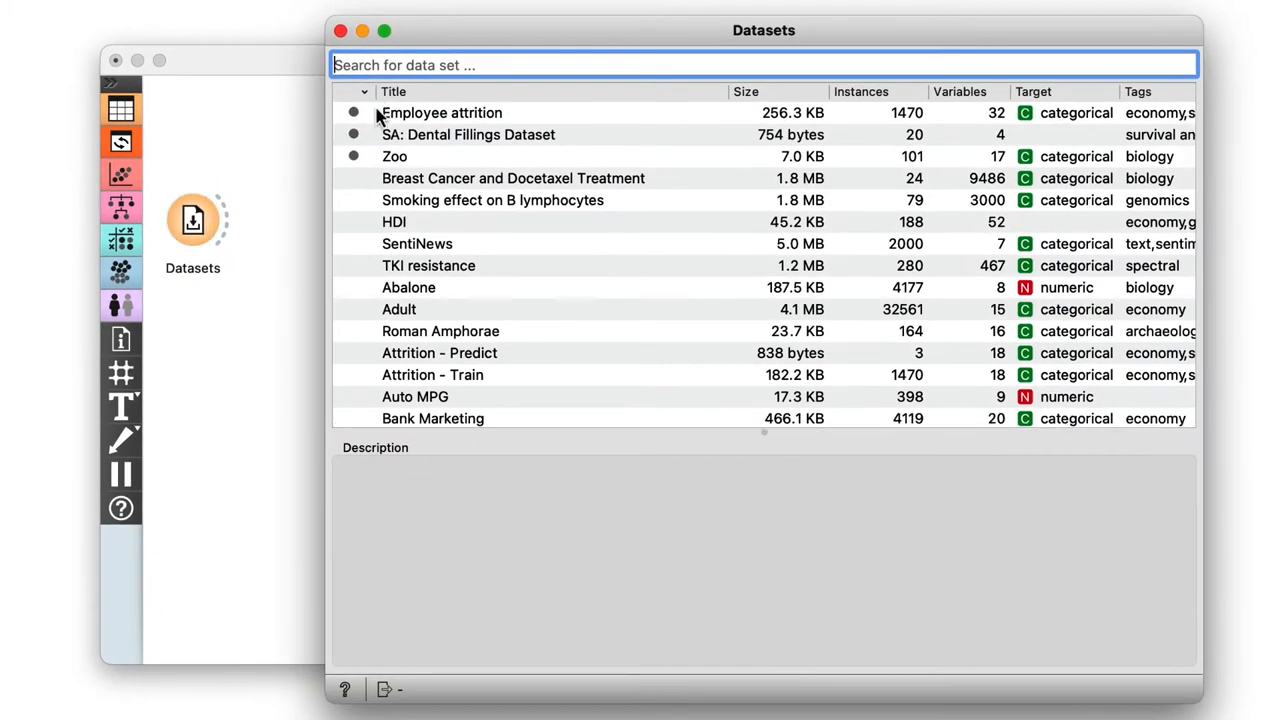
Choose SA: Dental Fillings Dataset in the Datasets widget.
click(468, 134)
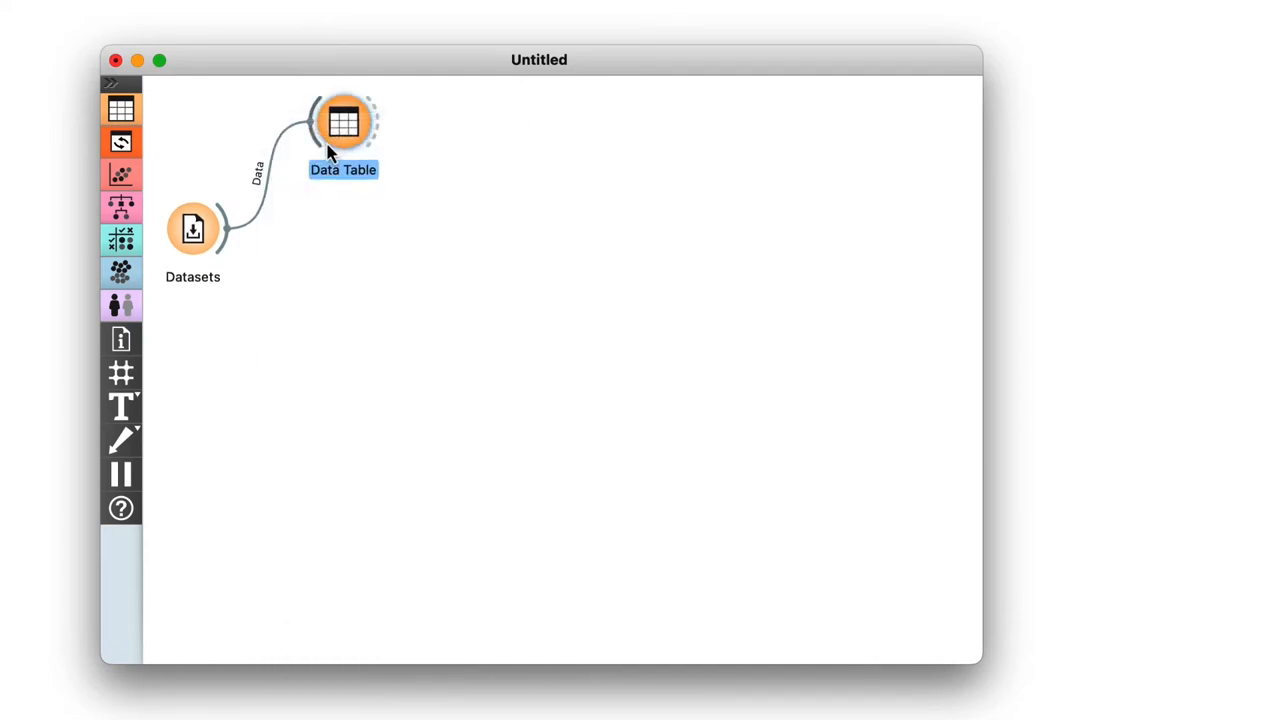
View the 20 dental filling patient records in the Data Table, then dismiss it.
double_click(344, 122)
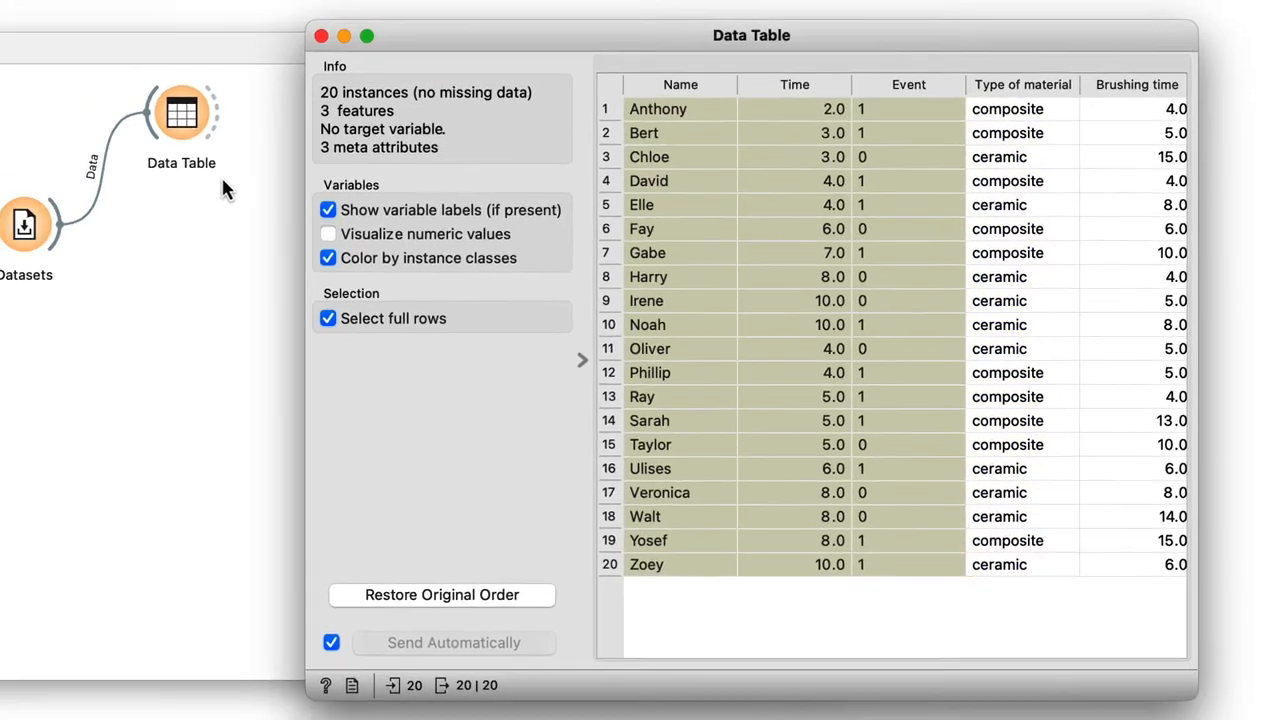
click(320, 36)
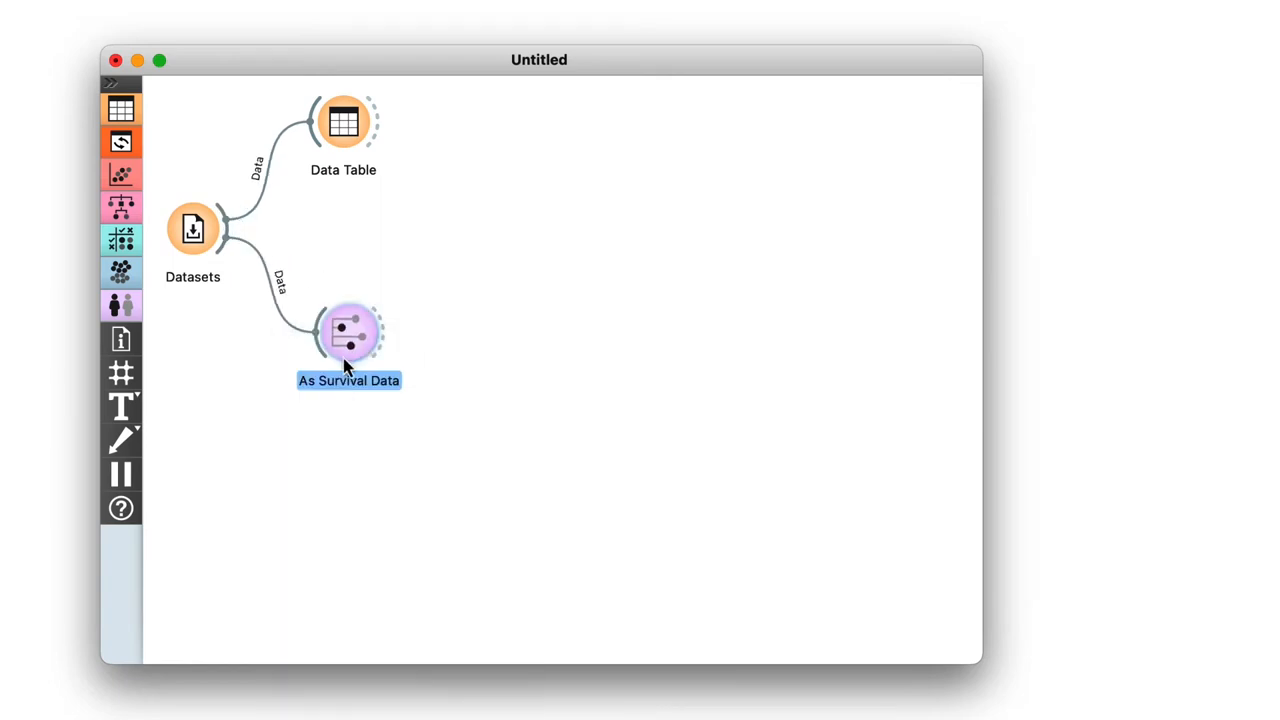
Confirm As Survival Data uses Time as time and Event as event.
double_click(348, 332)
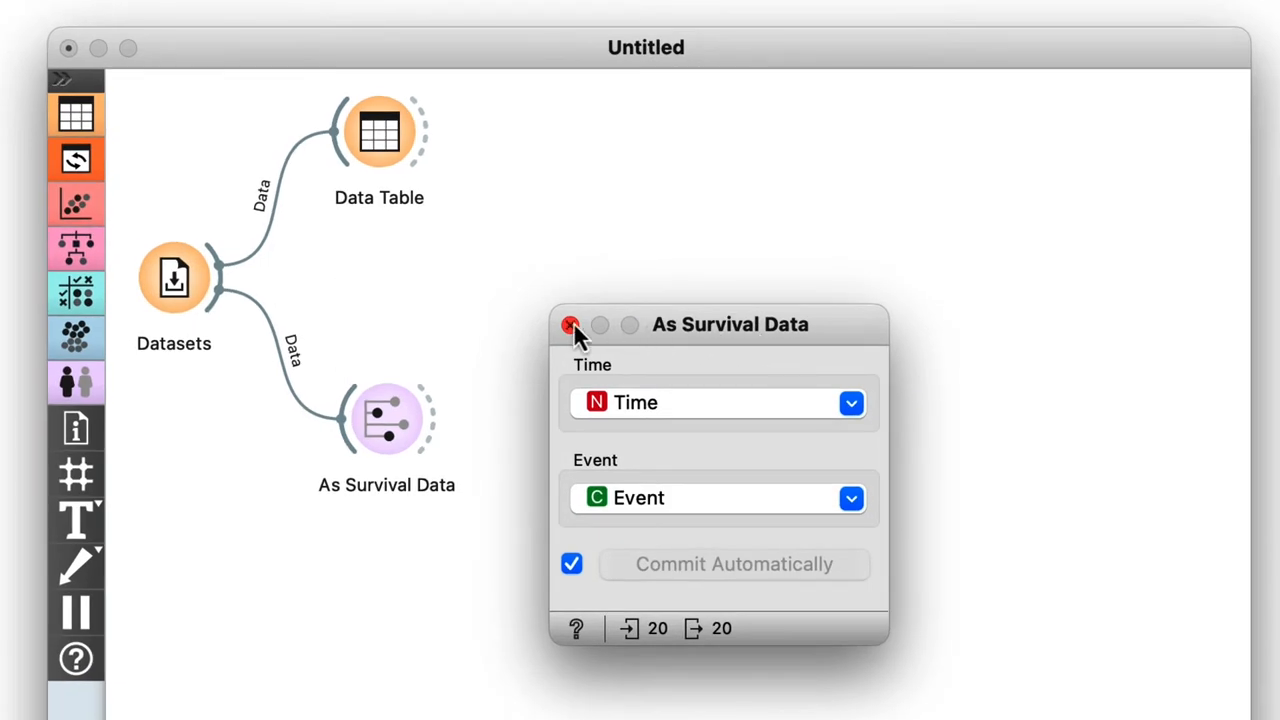
click(570, 324)
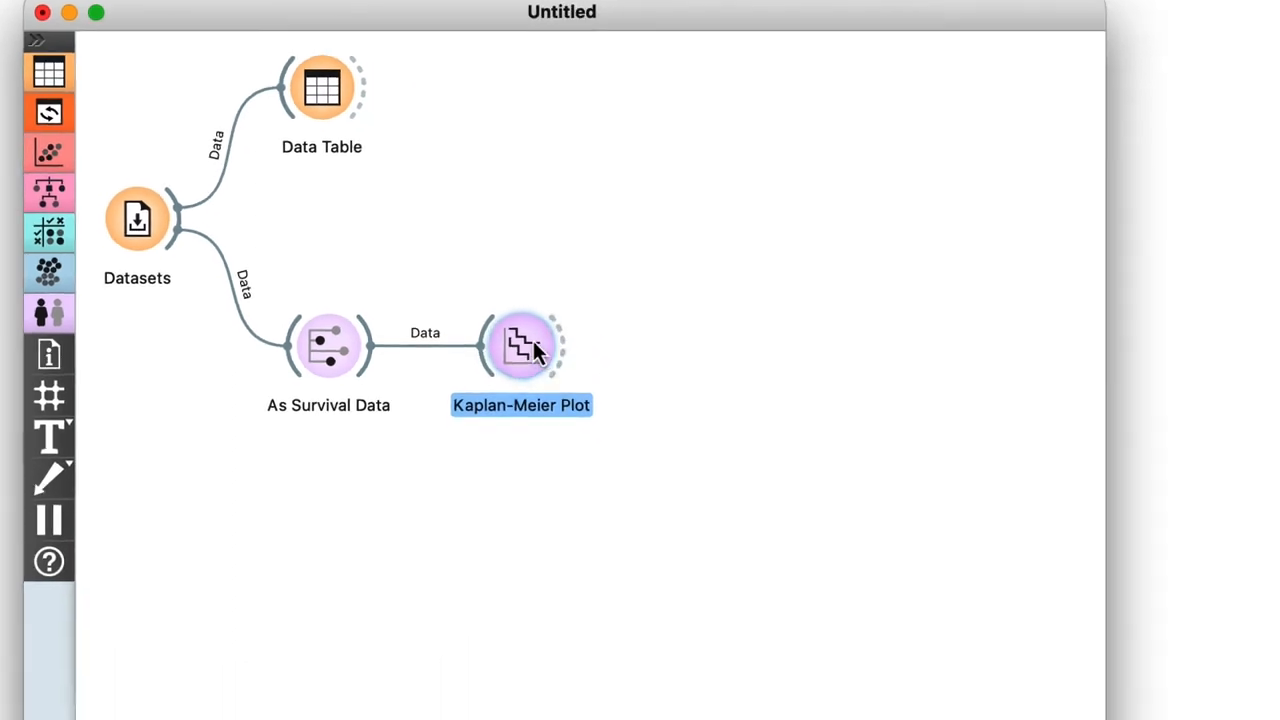
Group the Kaplan-Meier curves by Type of material, showing ceramic outlasting composite (p 0.01).
double_click(520, 344)
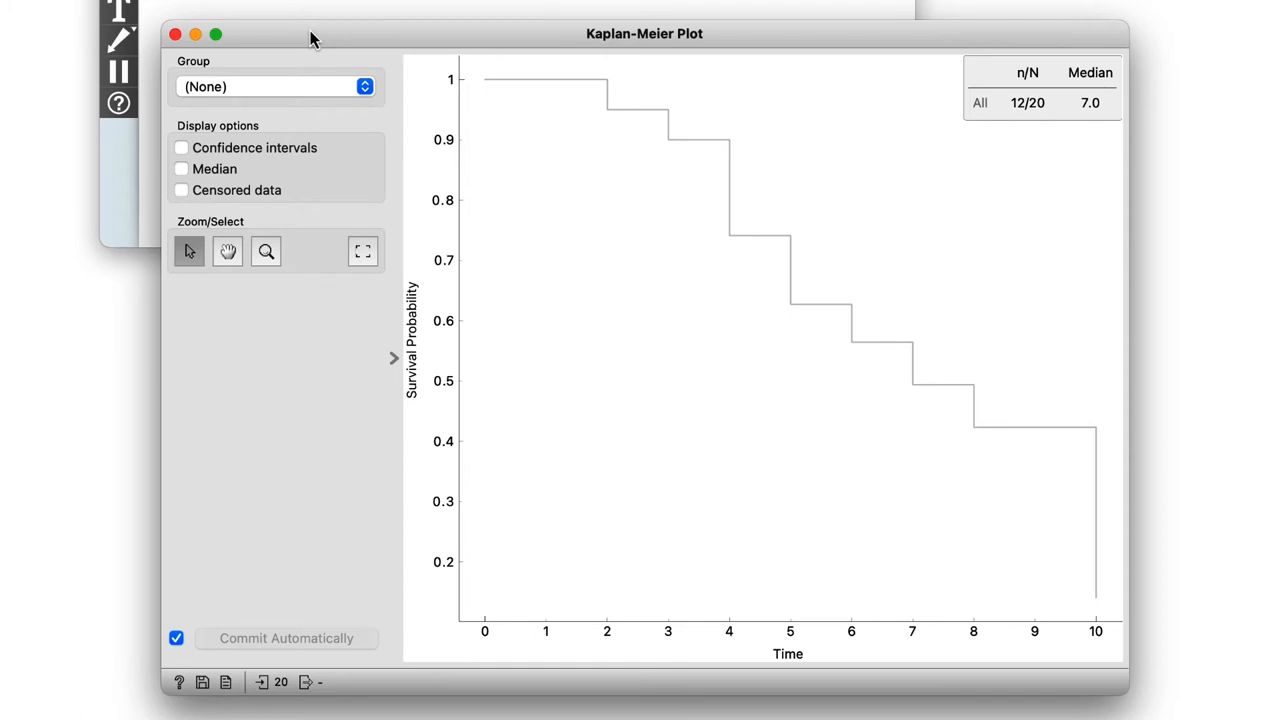
click(276, 86)
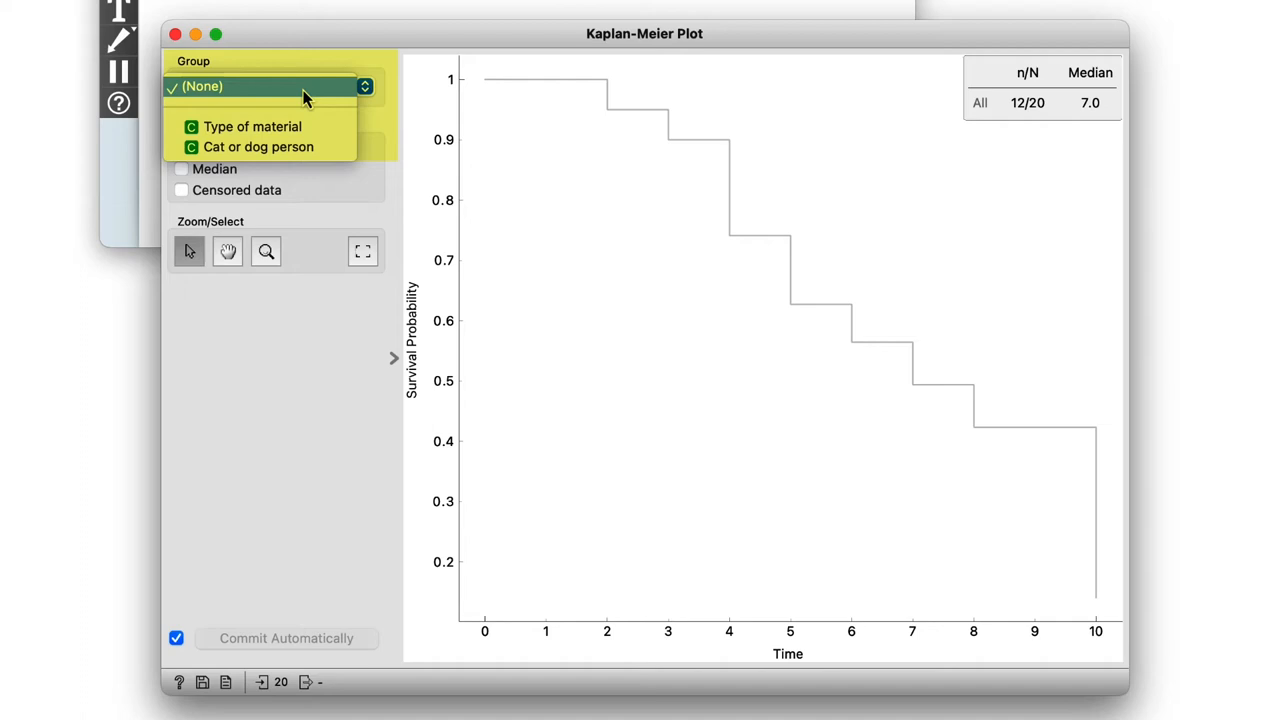
click(252, 126)
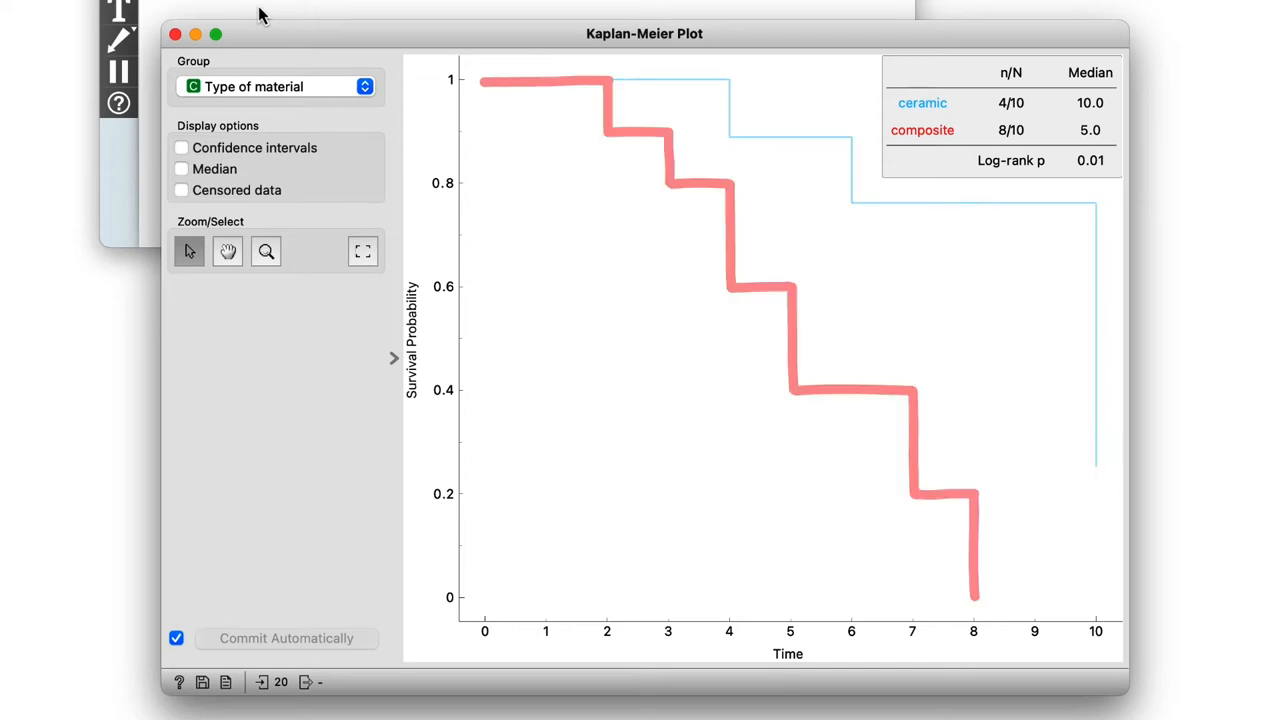
click(176, 34)
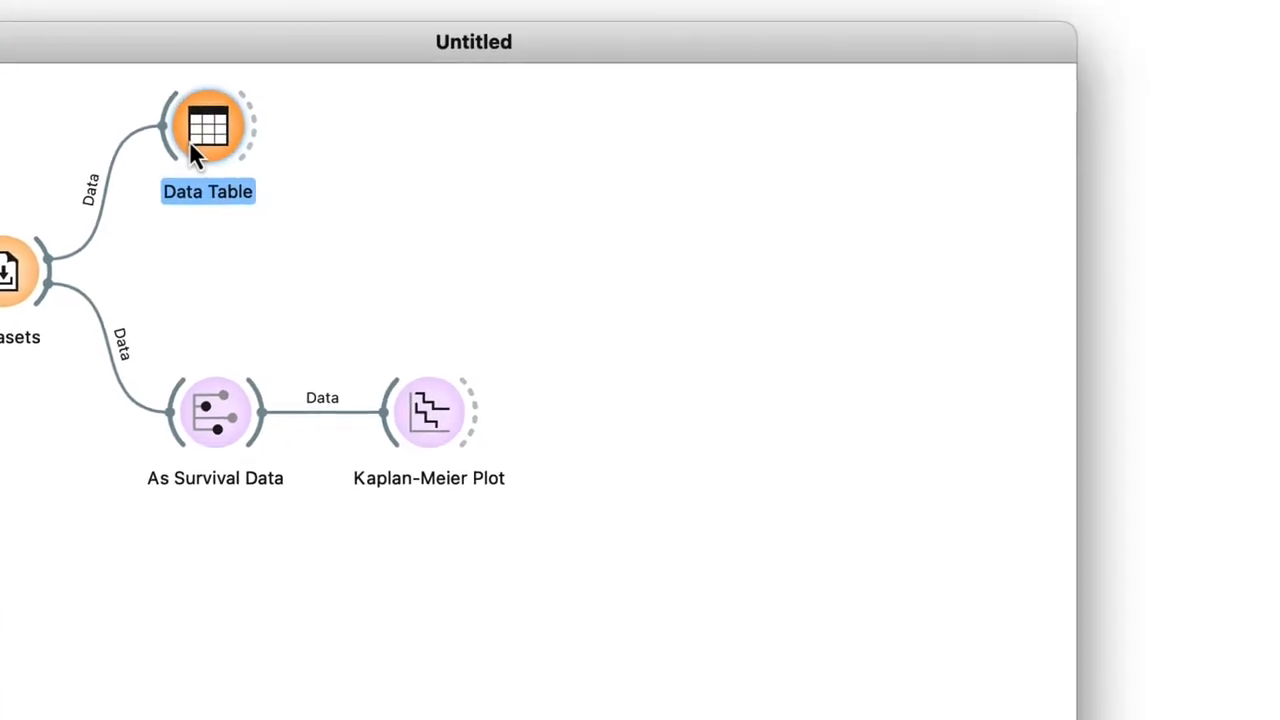
double_click(208, 124)
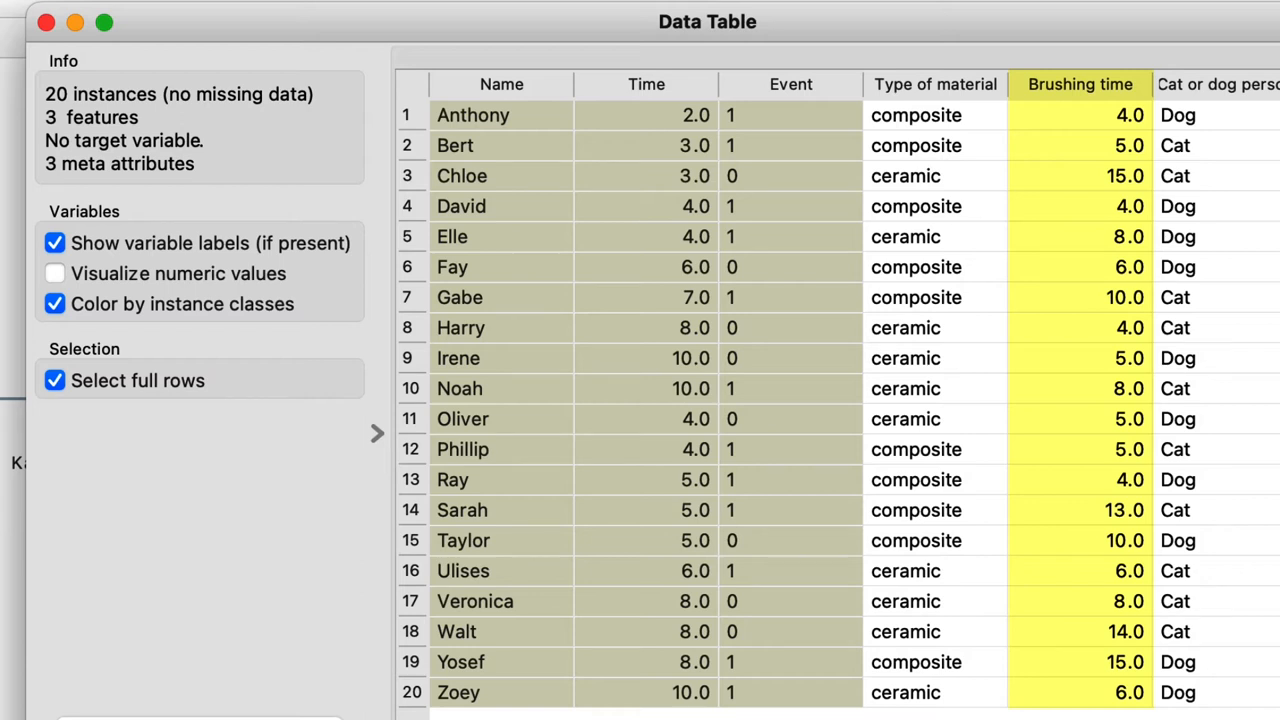
click(500, 114)
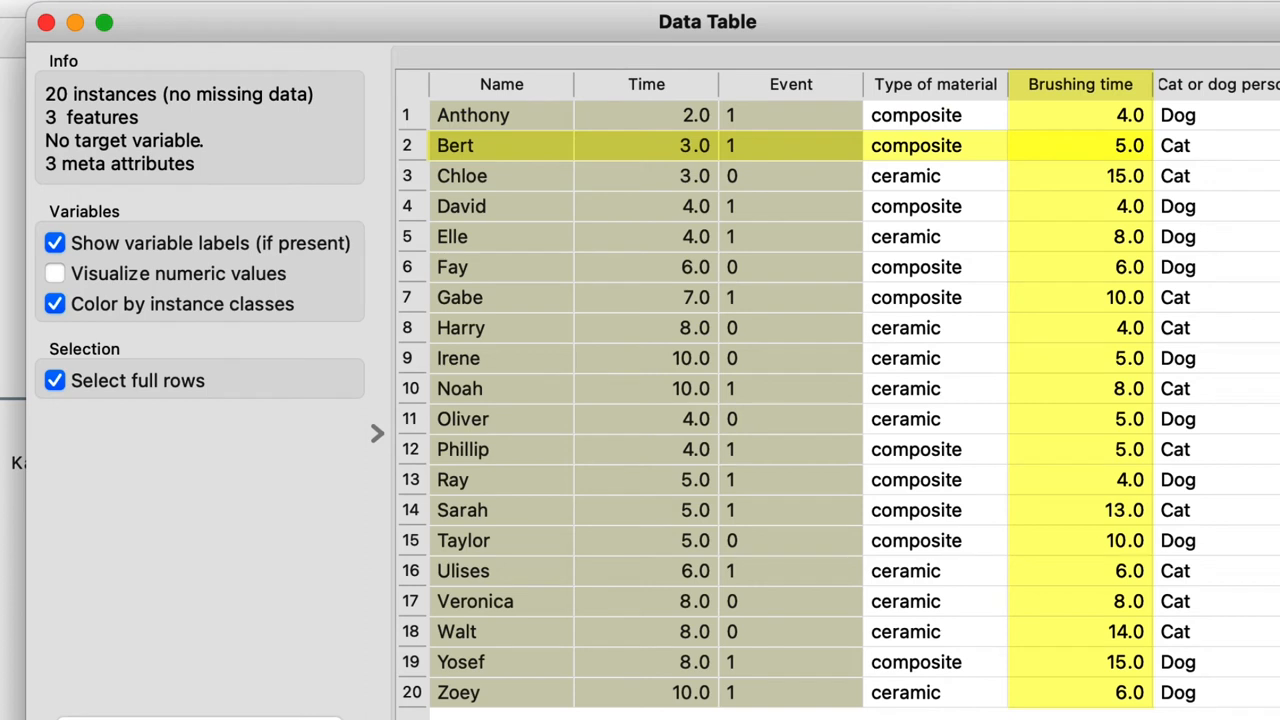
click(462, 176)
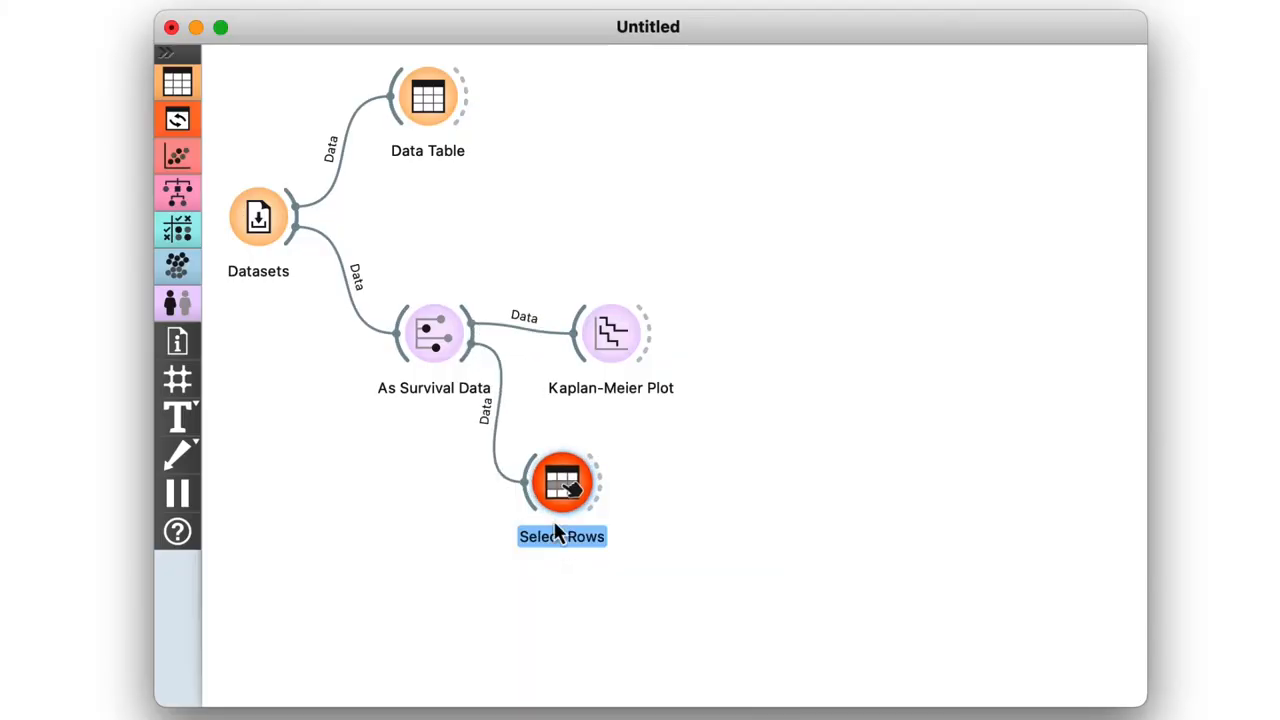
Set the Select Rows condition to Brushing time is greater than 6.
double_click(560, 482)
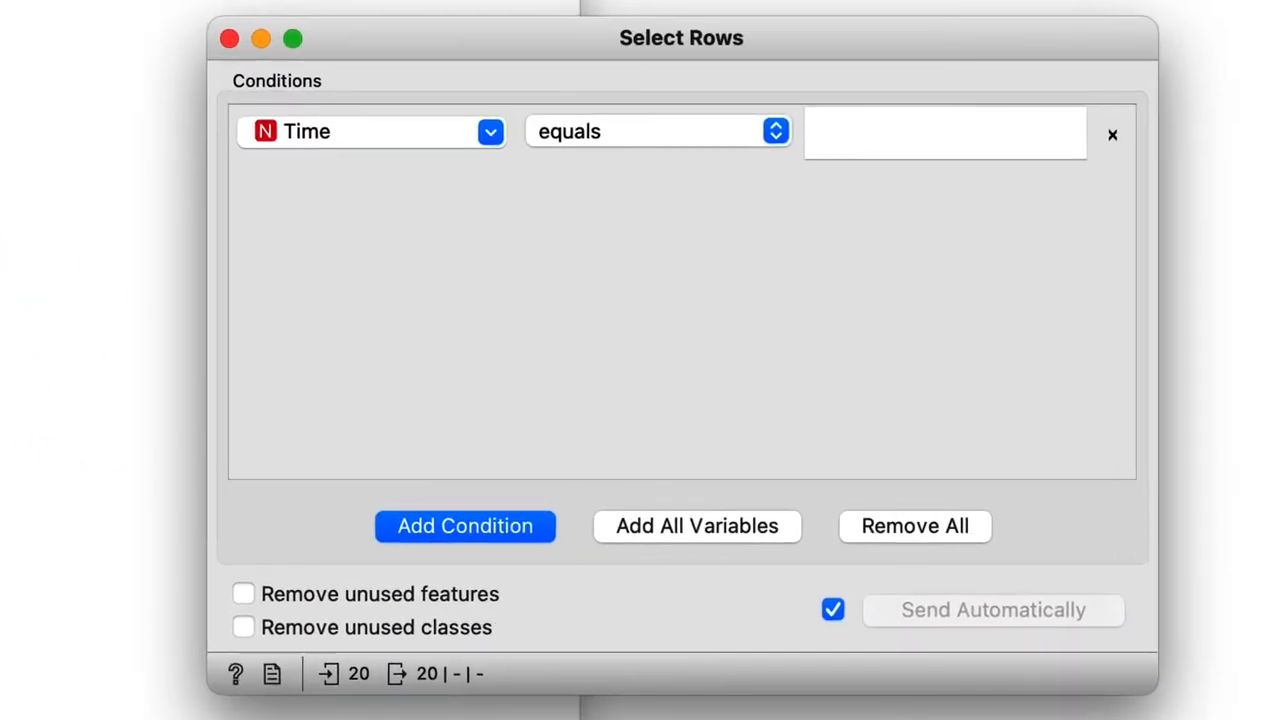
click(488, 132)
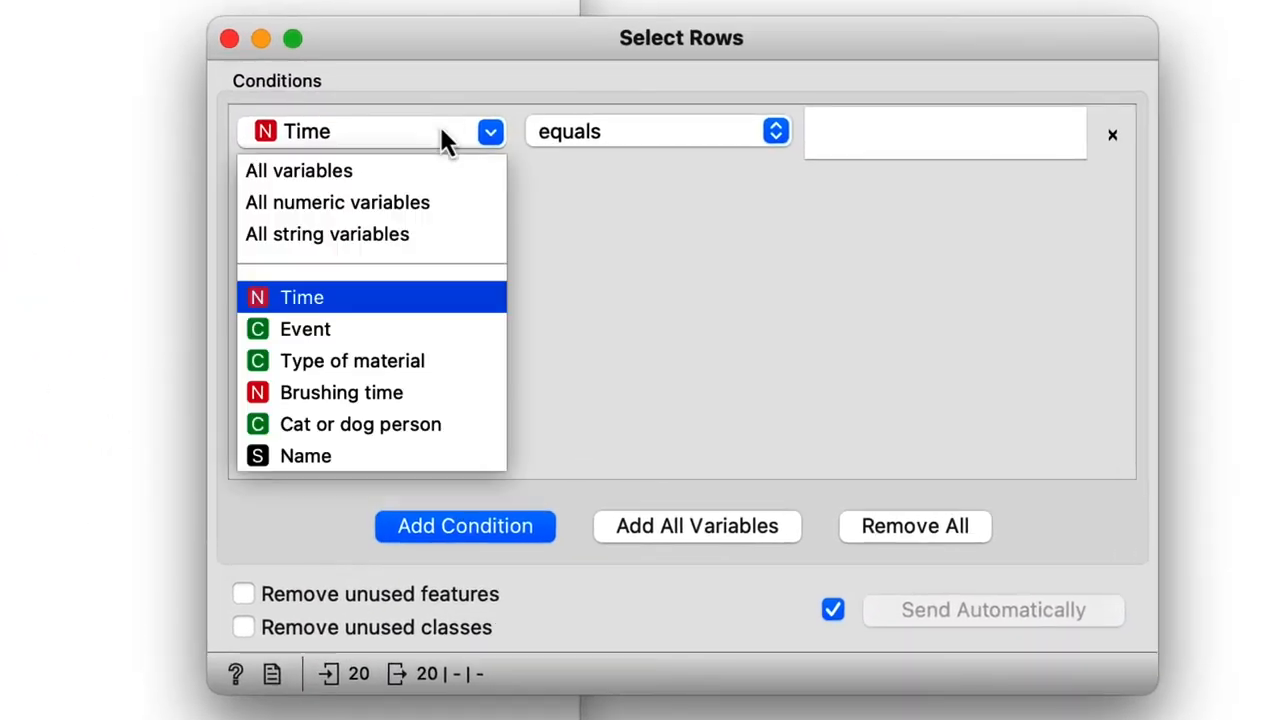
click(340, 392)
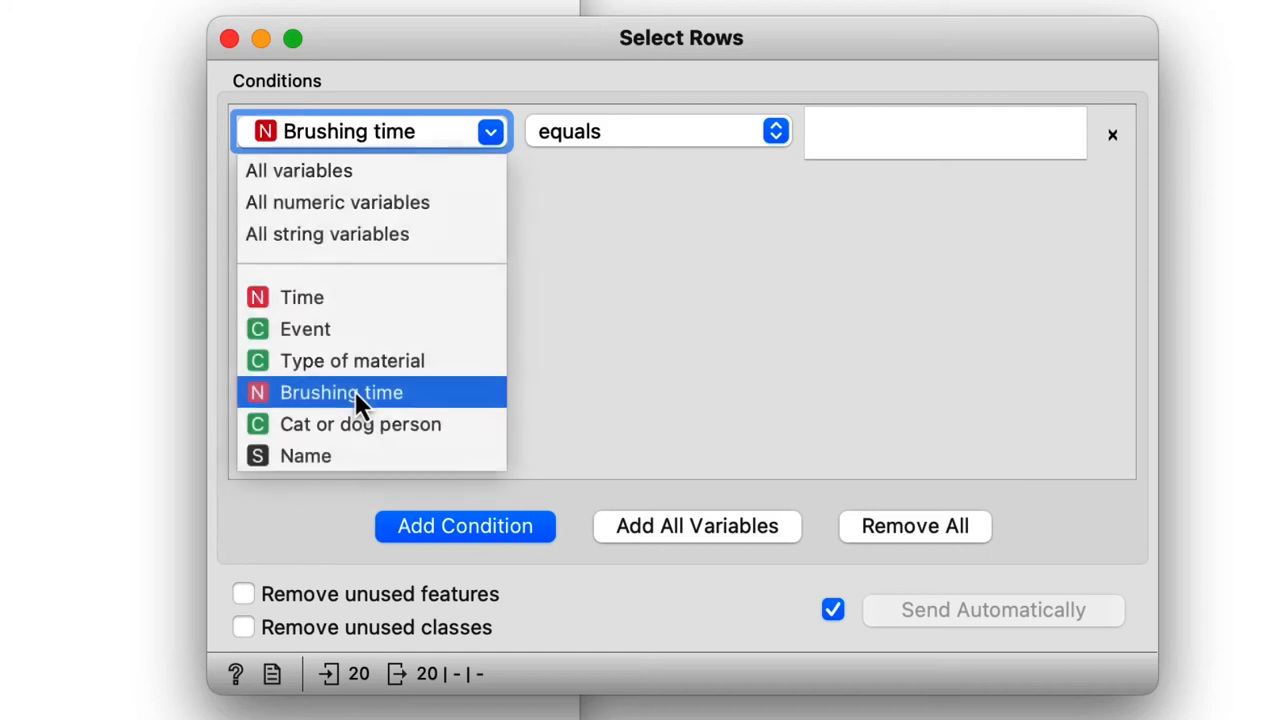
click(658, 132)
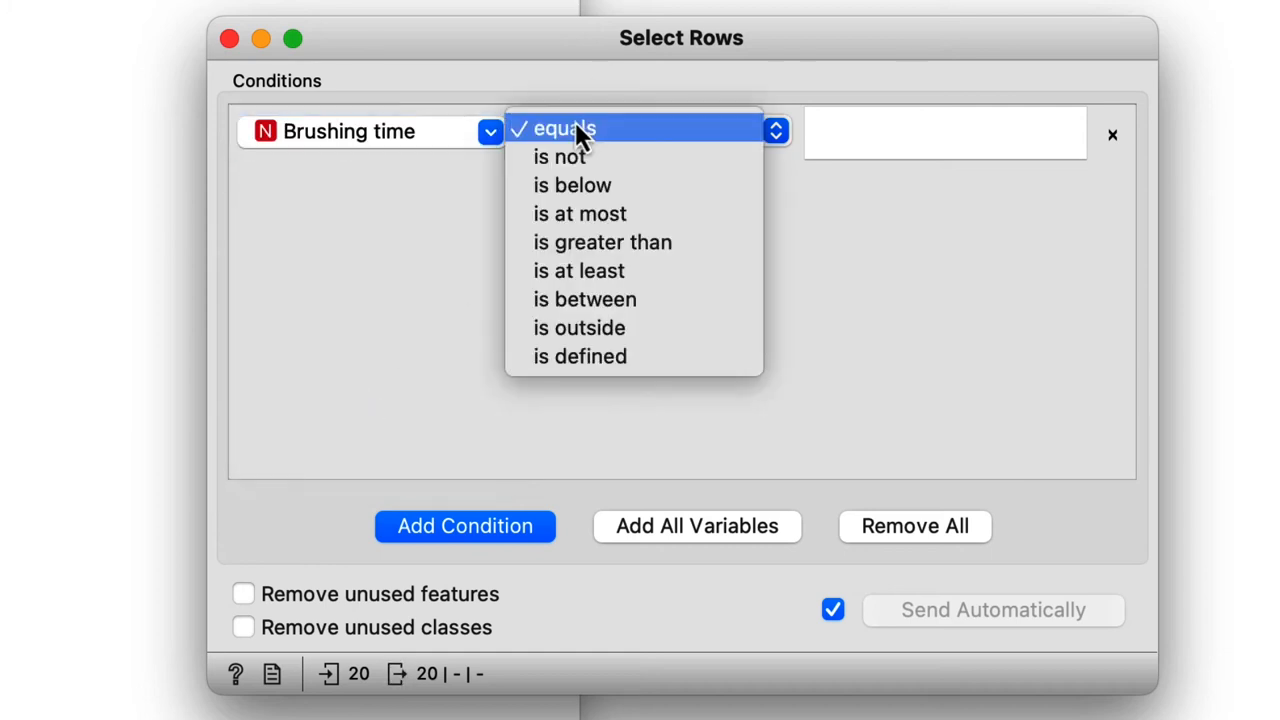
mouse_move(602, 242)
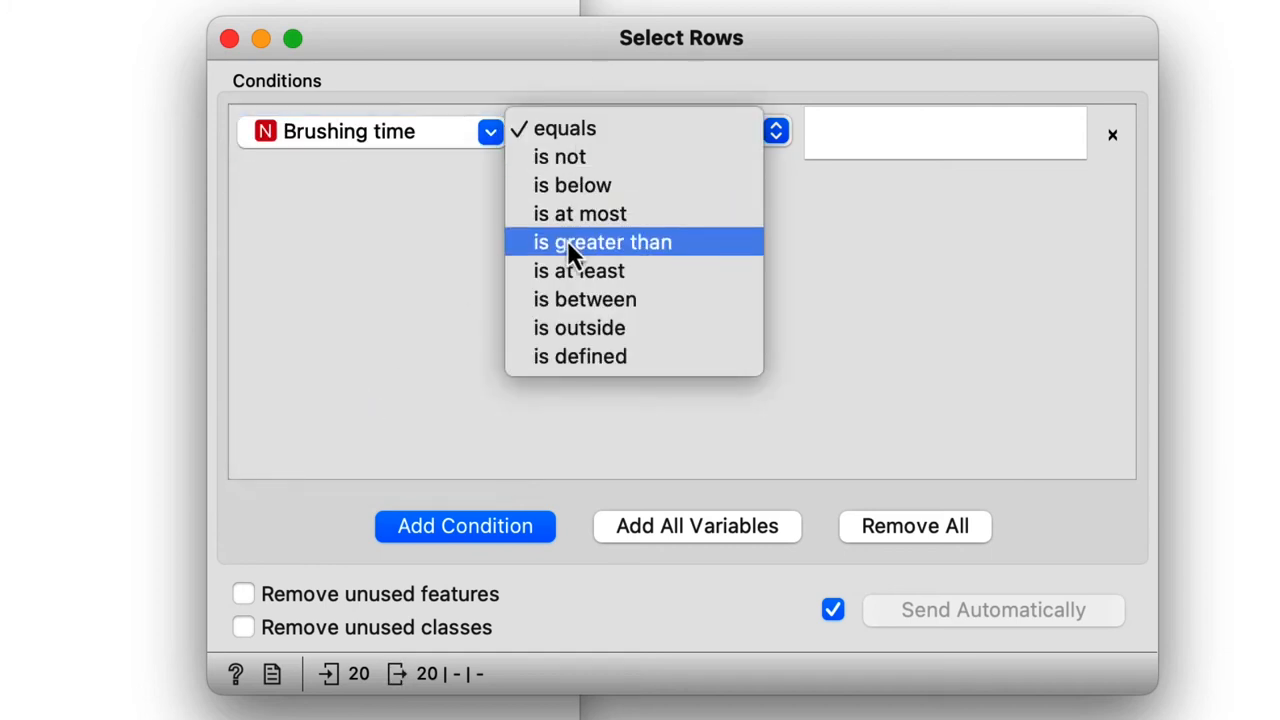
click(600, 242)
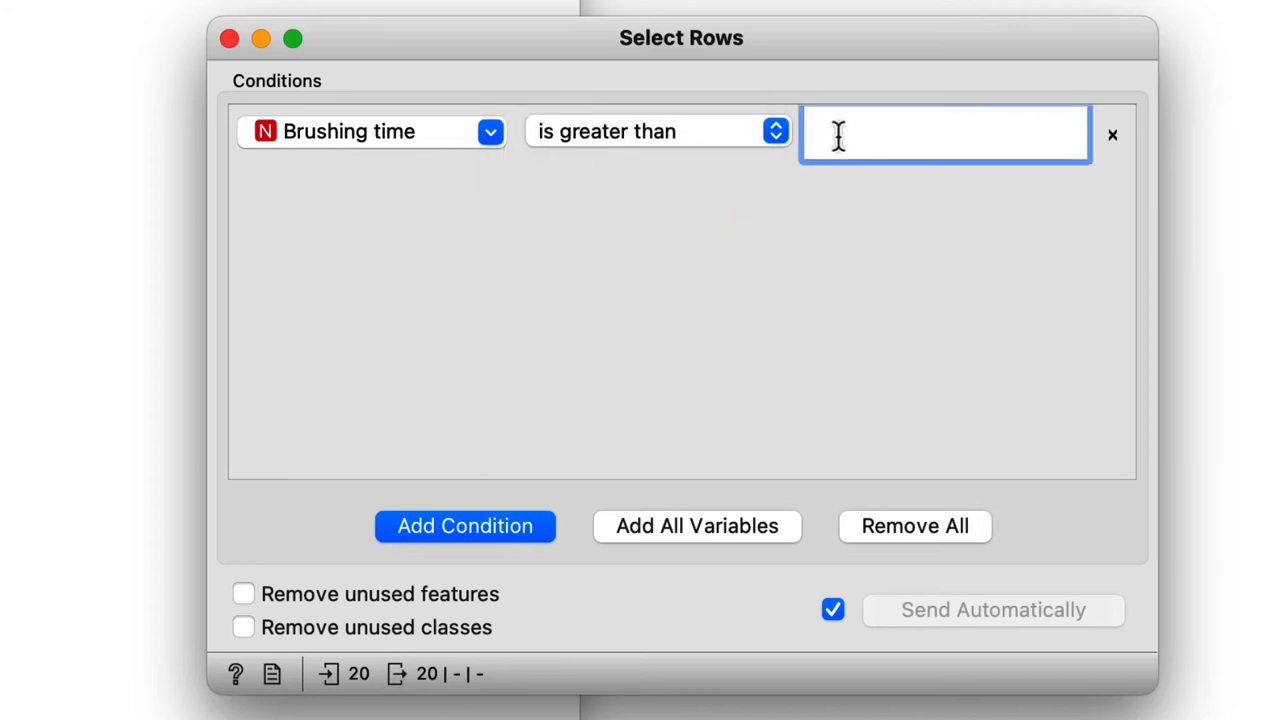
text(6)
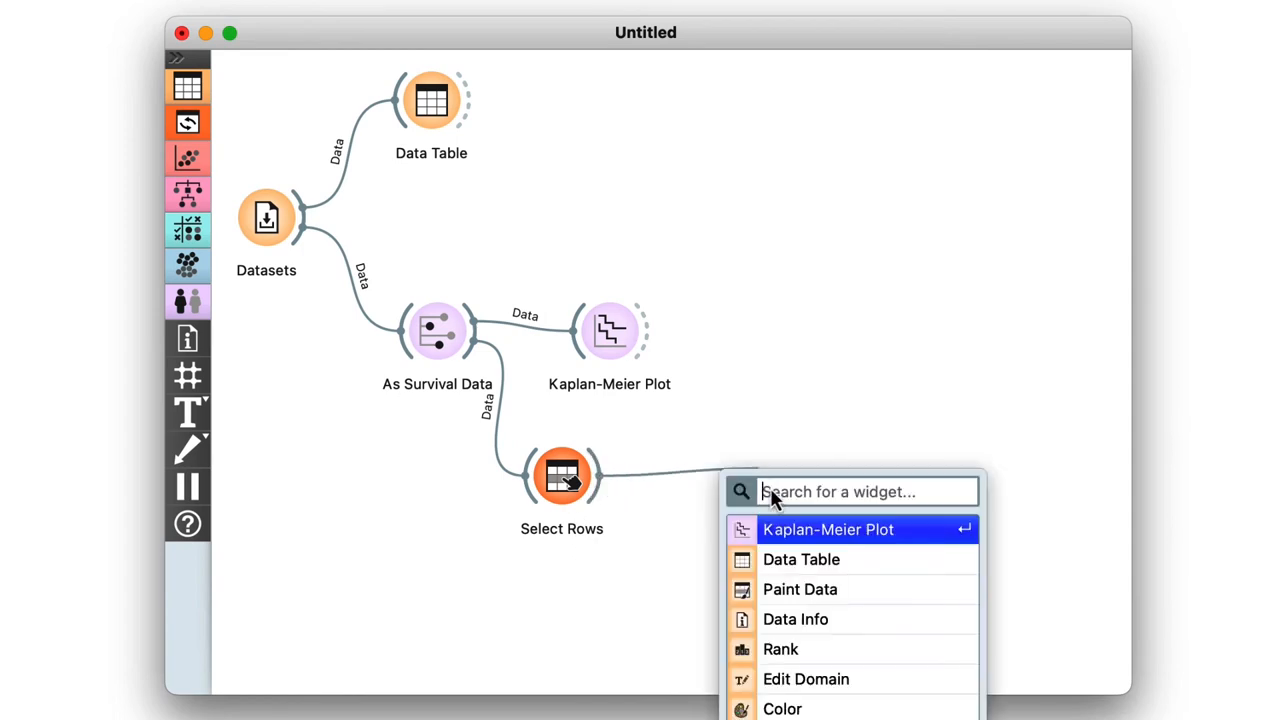
Link a new Kaplan-Meier Plot to the Select Rows output through Data.
click(828, 528)
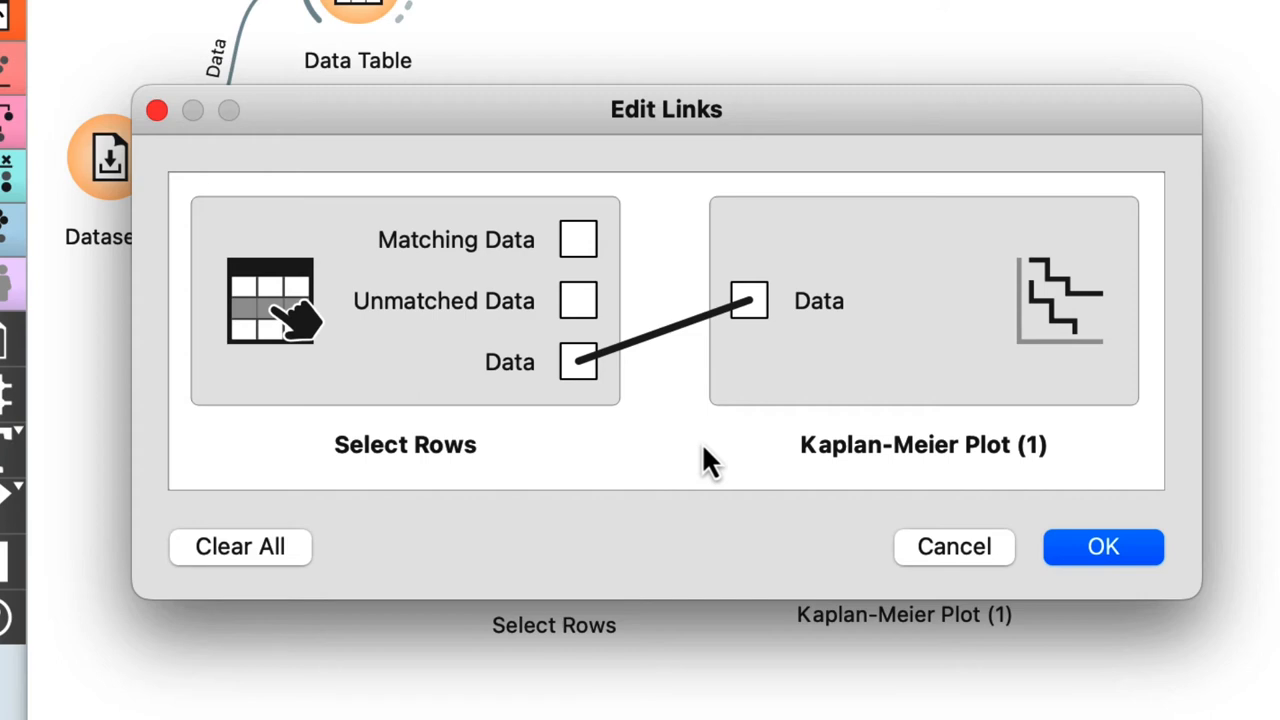
click(1104, 548)
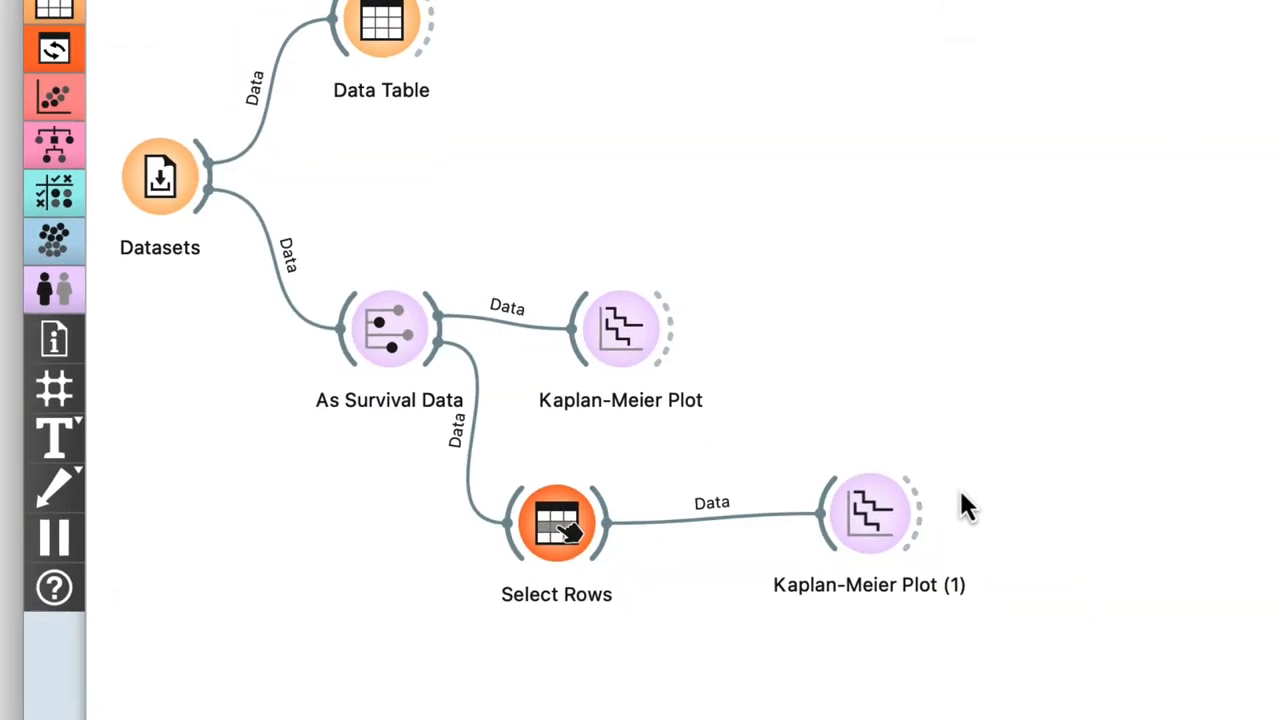
Group the second plot by Selected (Yes vs No, p 0.63) and move it beside the first plot.
double_click(868, 512)
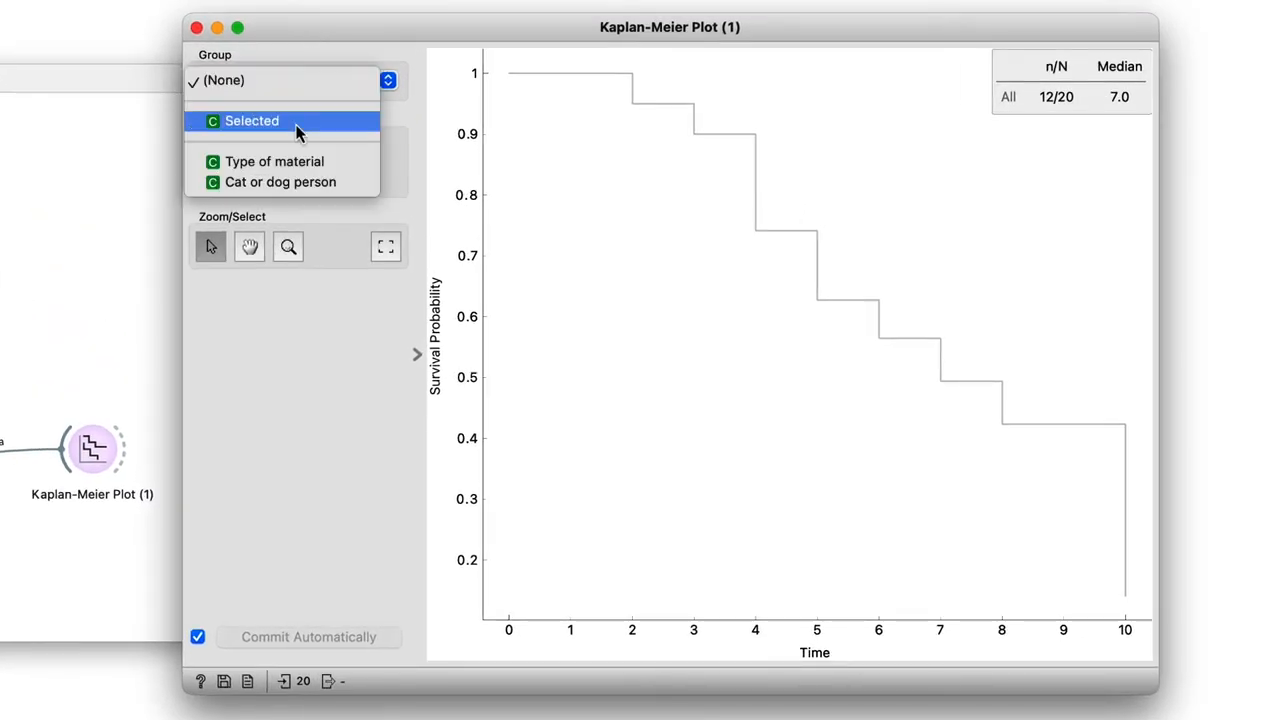
click(252, 120)
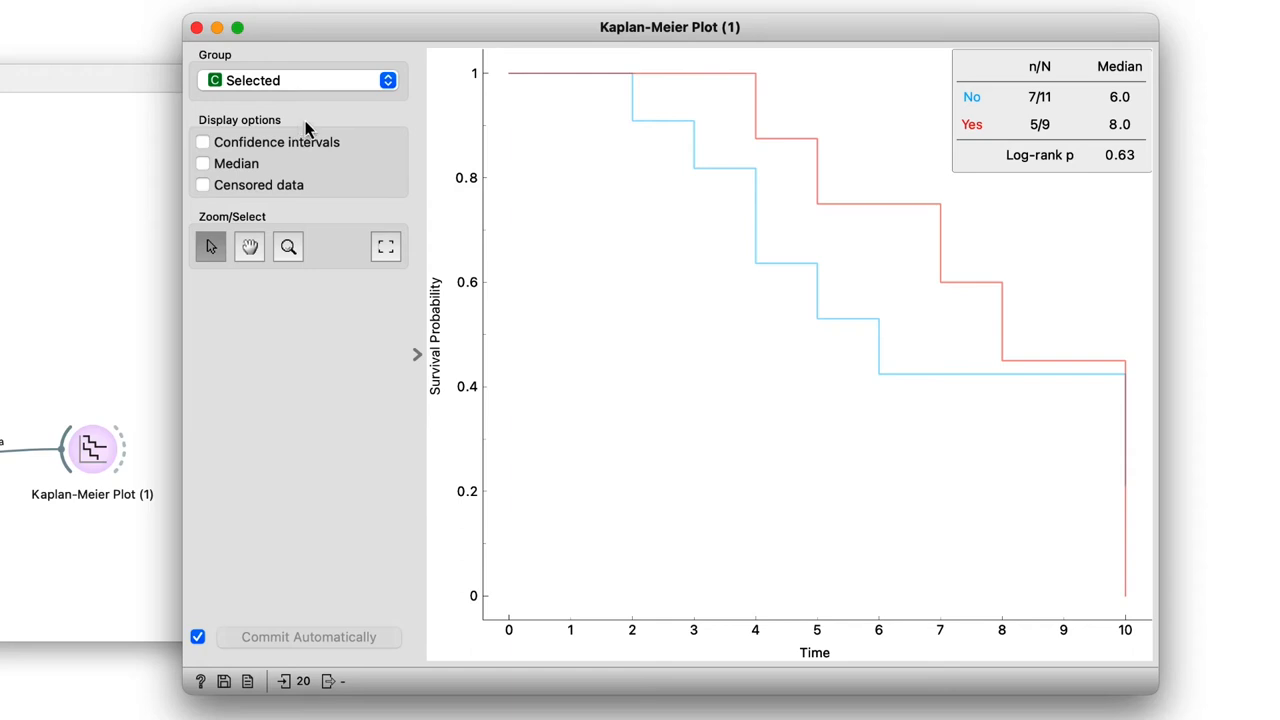
click(972, 124)
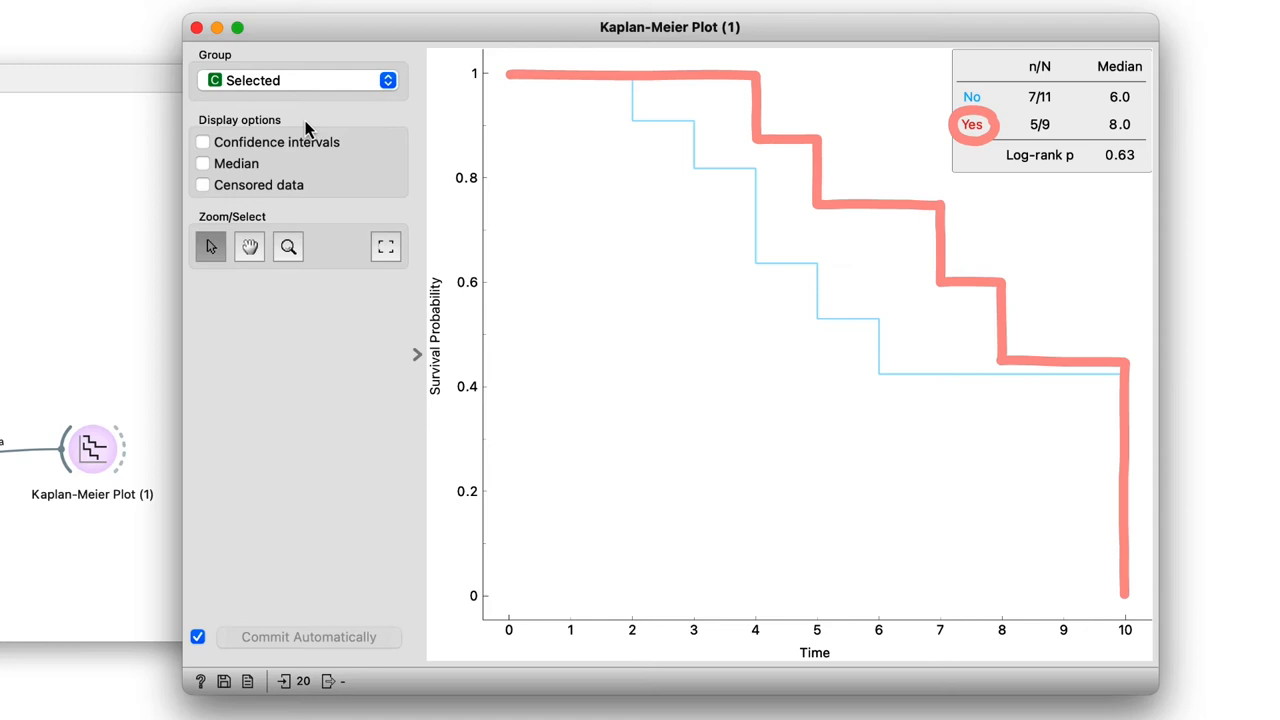
click(972, 96)
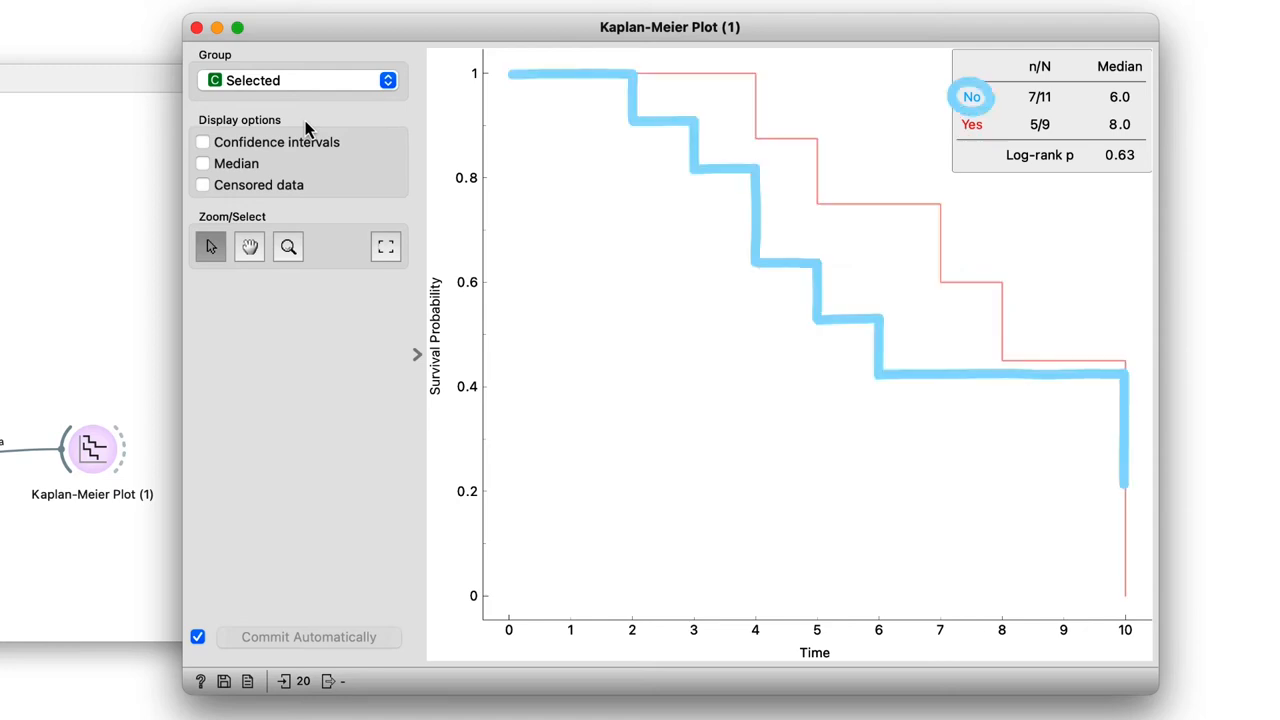
drag(670, 28, 740, 28)
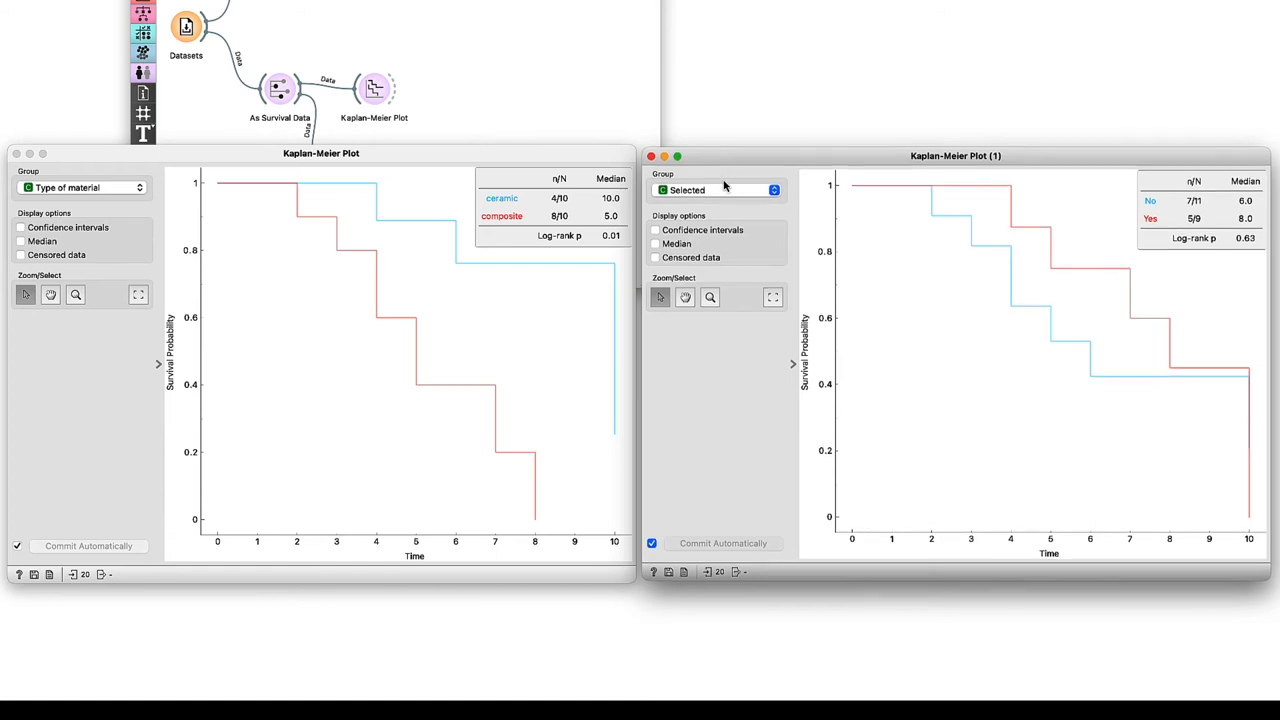
mouse_move(744, 100)
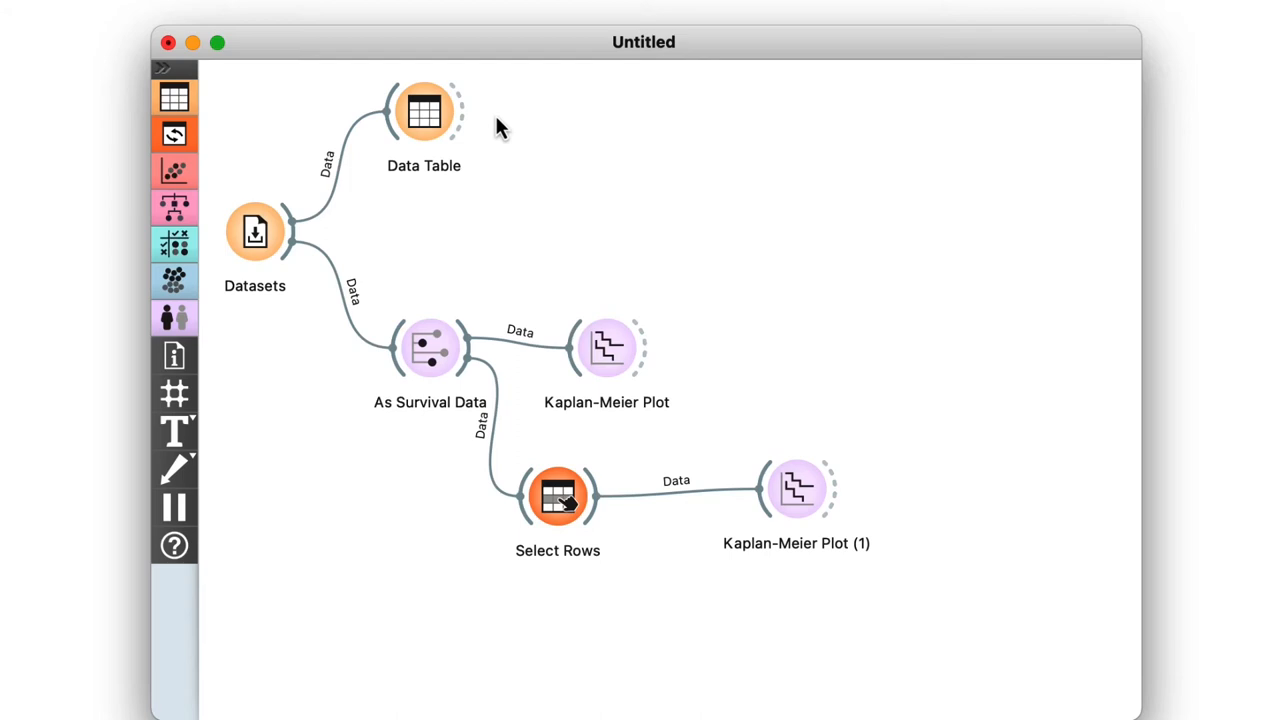
double_click(424, 110)
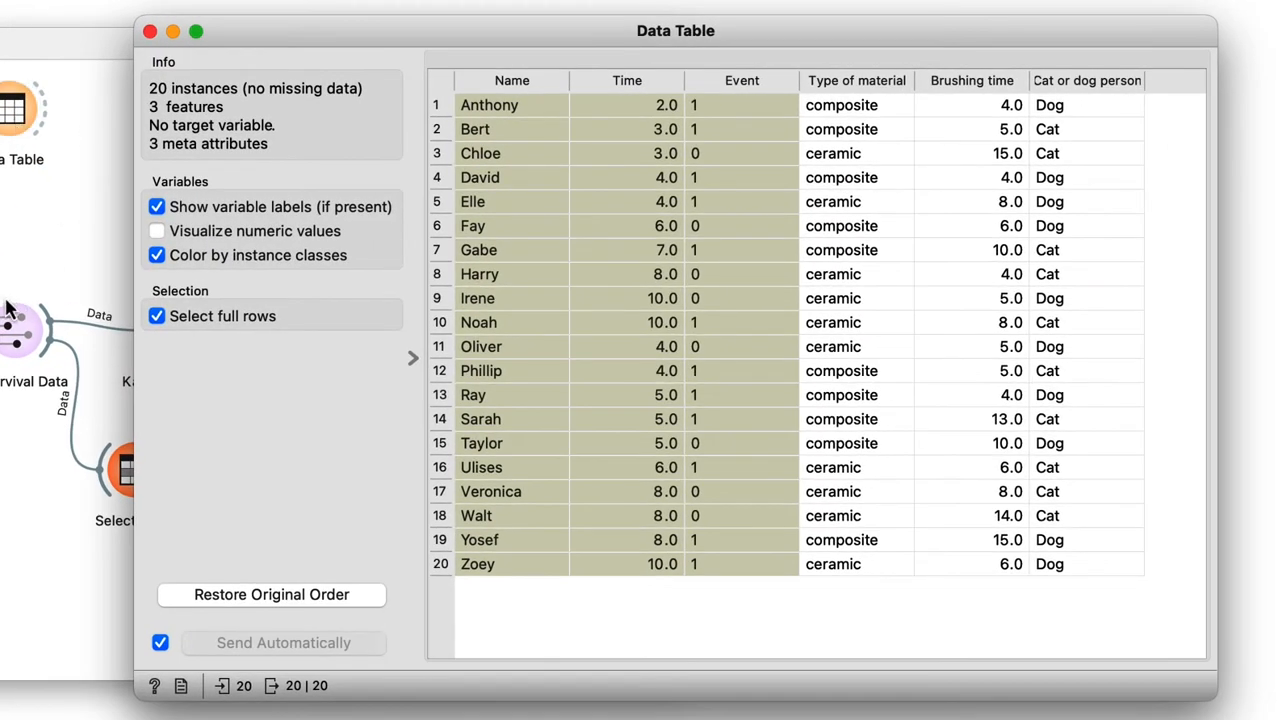
mouse_move(24, 278)
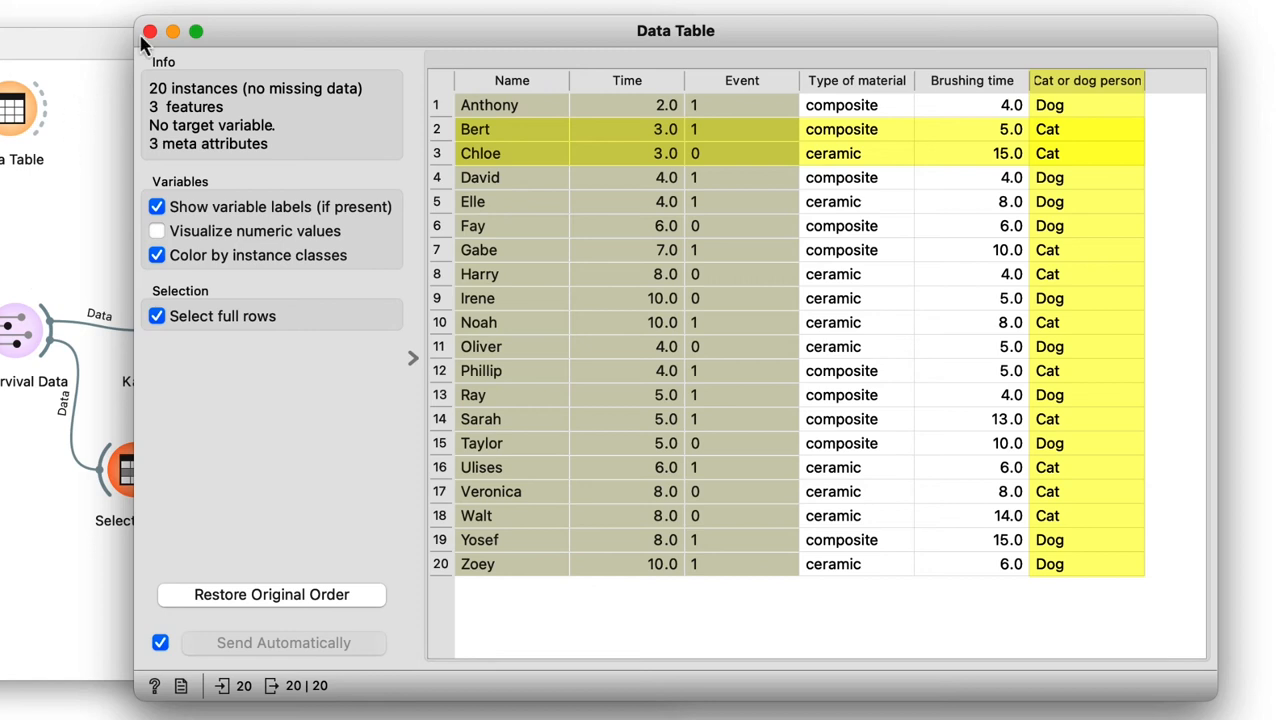
click(150, 32)
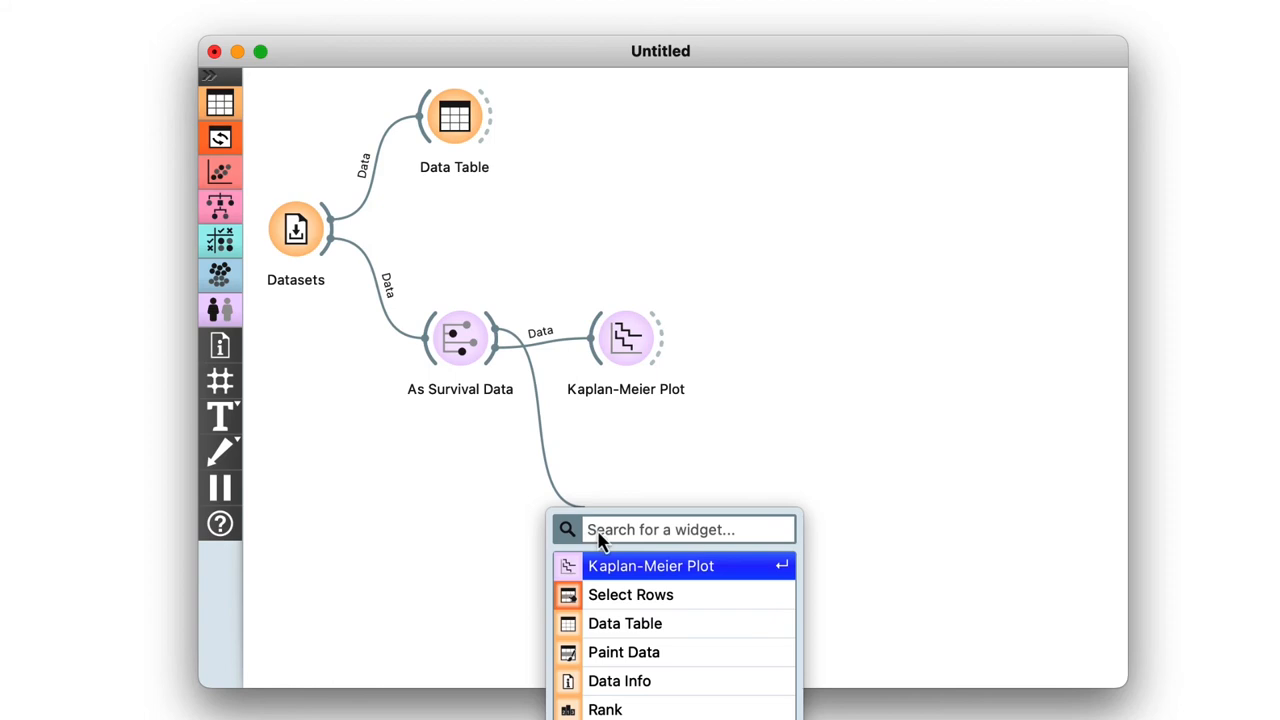
Add a Kaplan-Meier Plot from As Survival Data grouped by Cat or dog person (p 0.99).
click(650, 564)
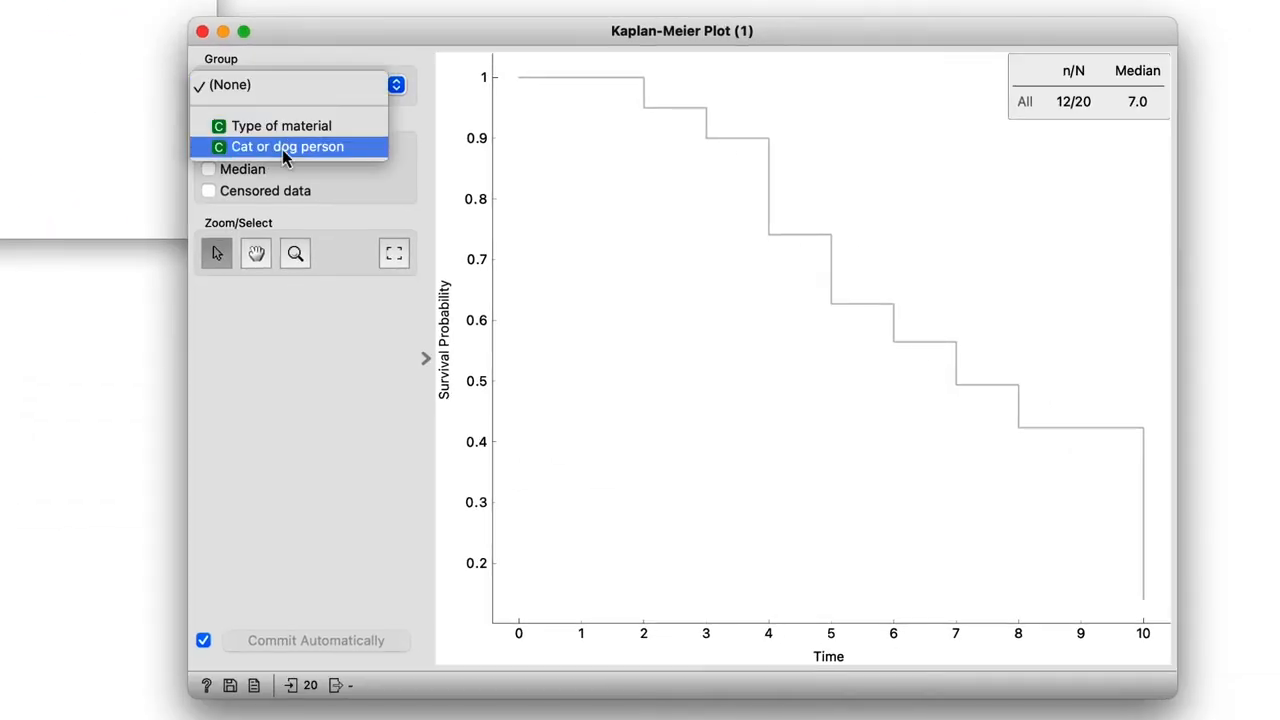
click(288, 146)
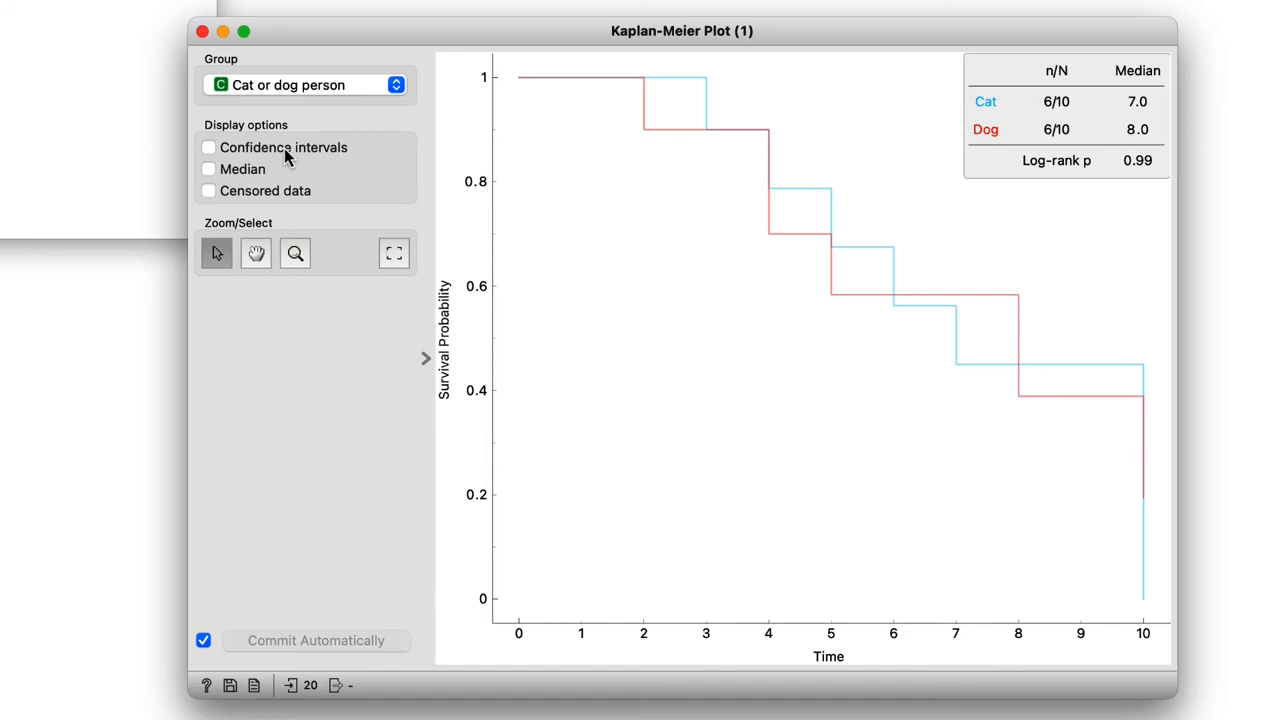
mouse_move(292, 156)
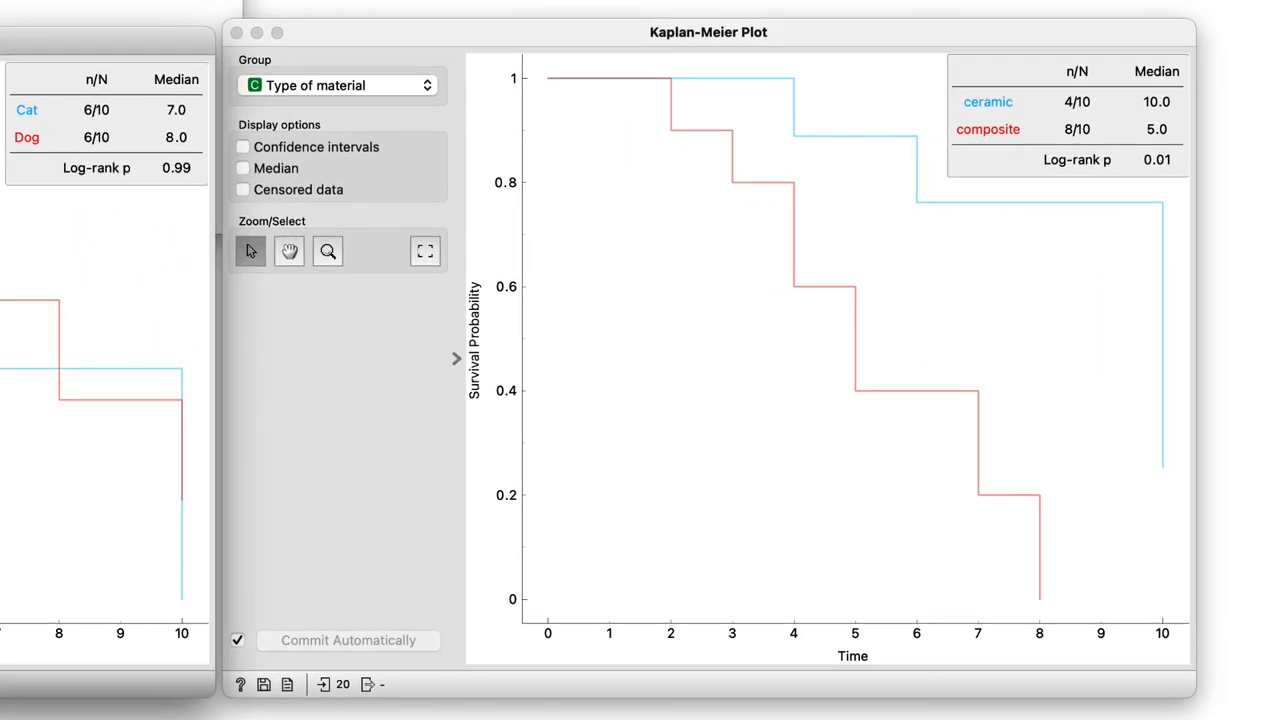
click(1076, 160)
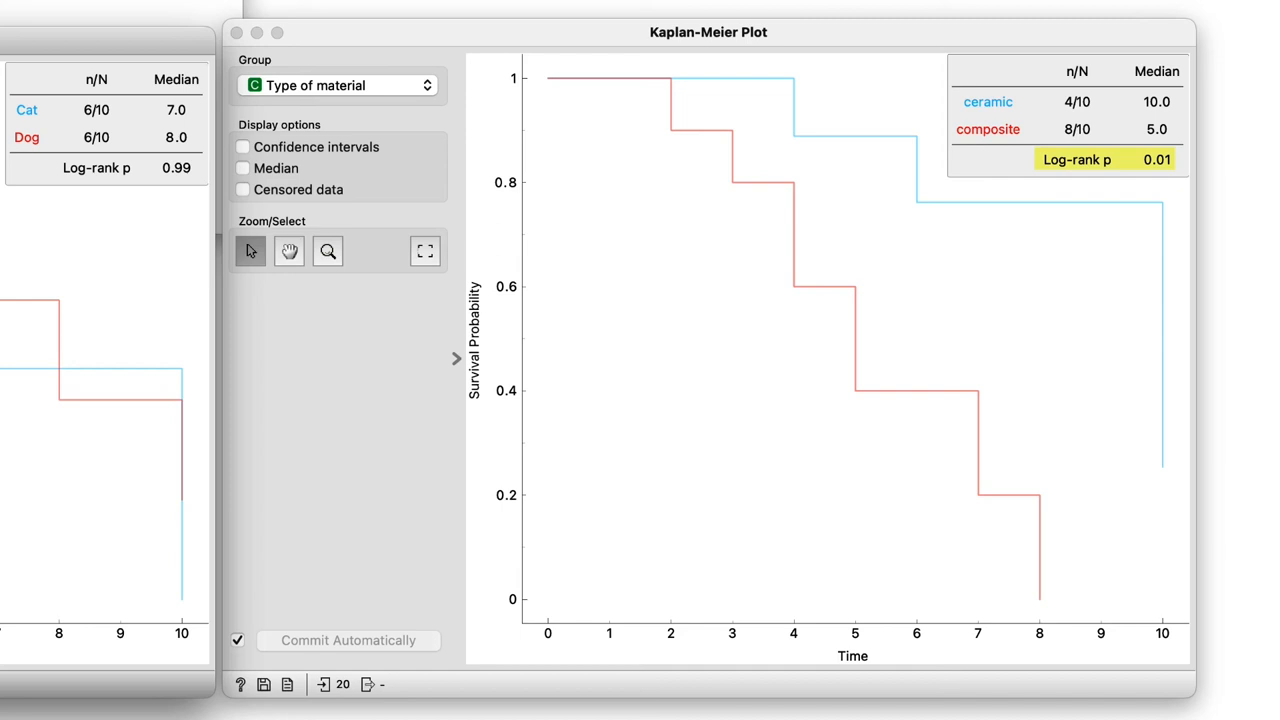
click(336, 84)
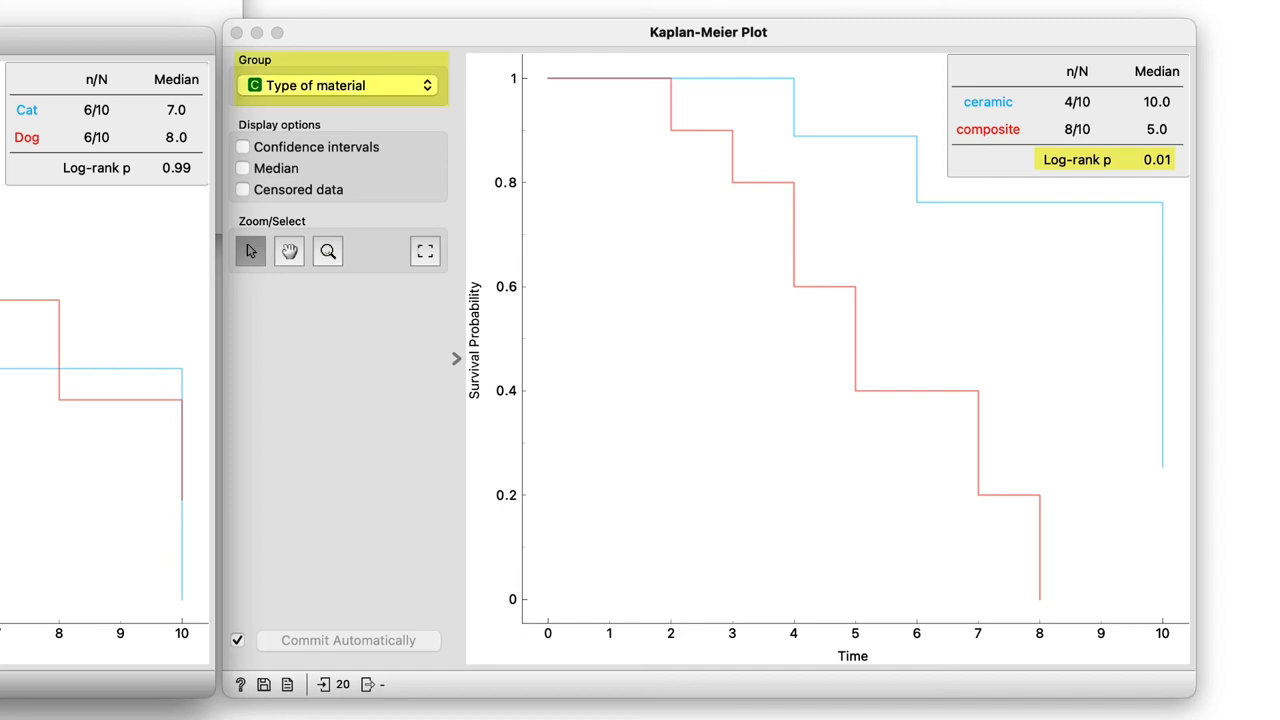